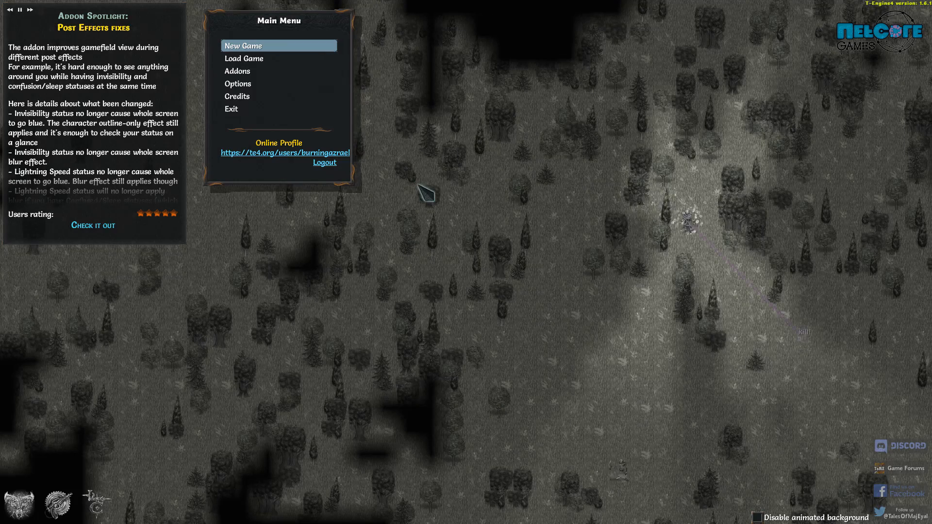
mouse_move(263, 59)
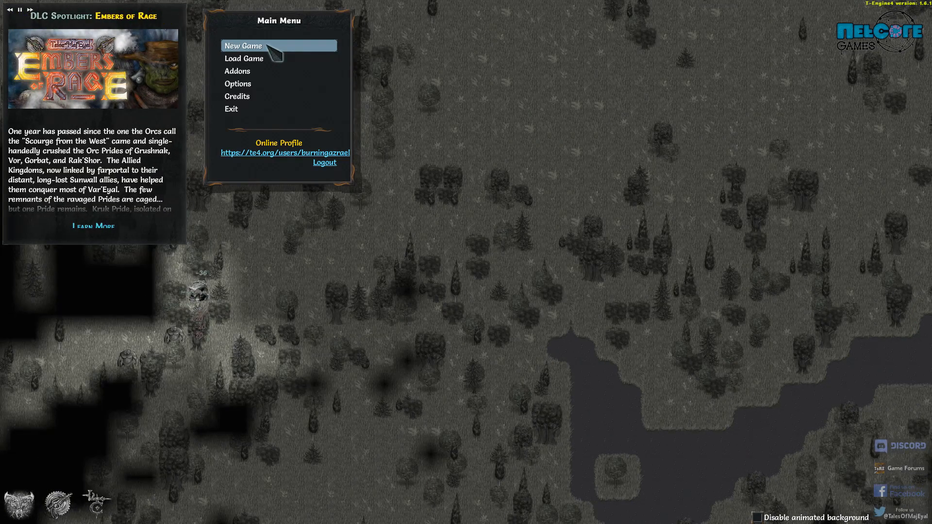
Start a new character and read the Elf, Rogue, Human and locked class entries.
left_click(243, 45)
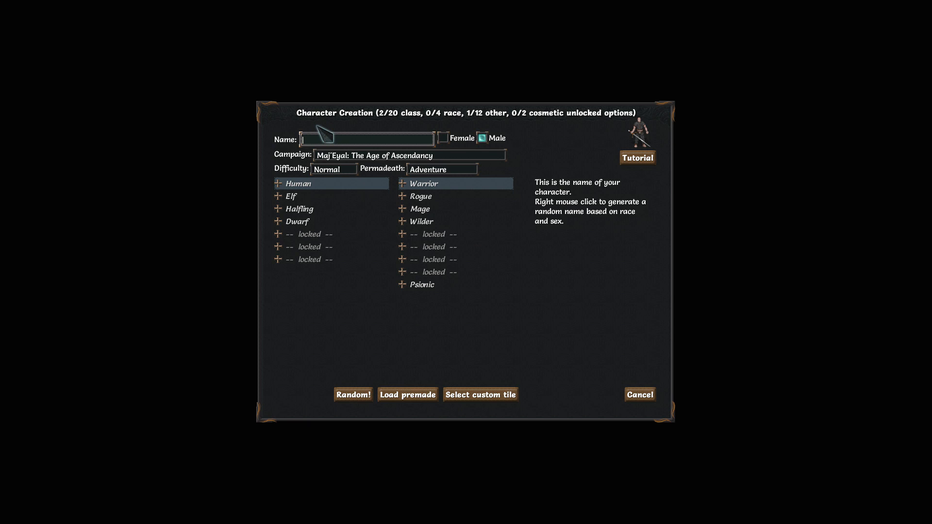
left_click(292, 196)
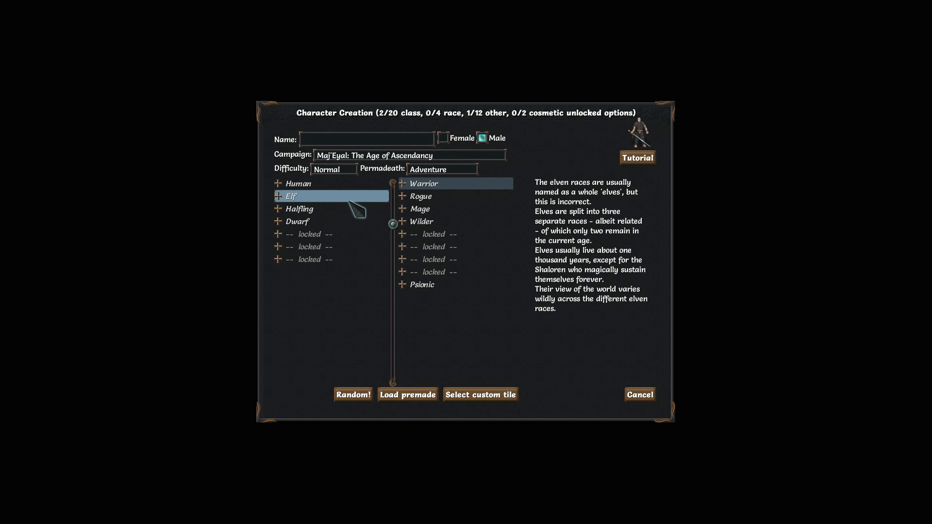
left_click(299, 183)
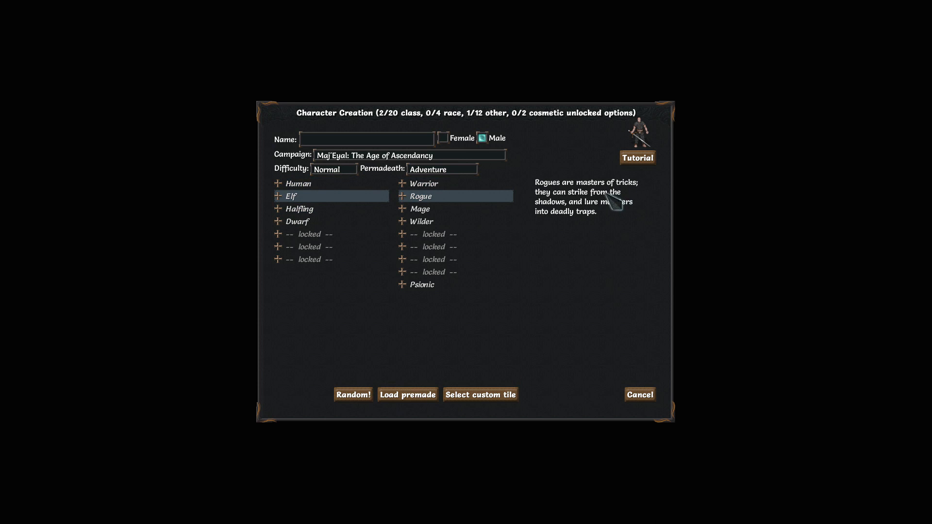
left_click(298, 184)
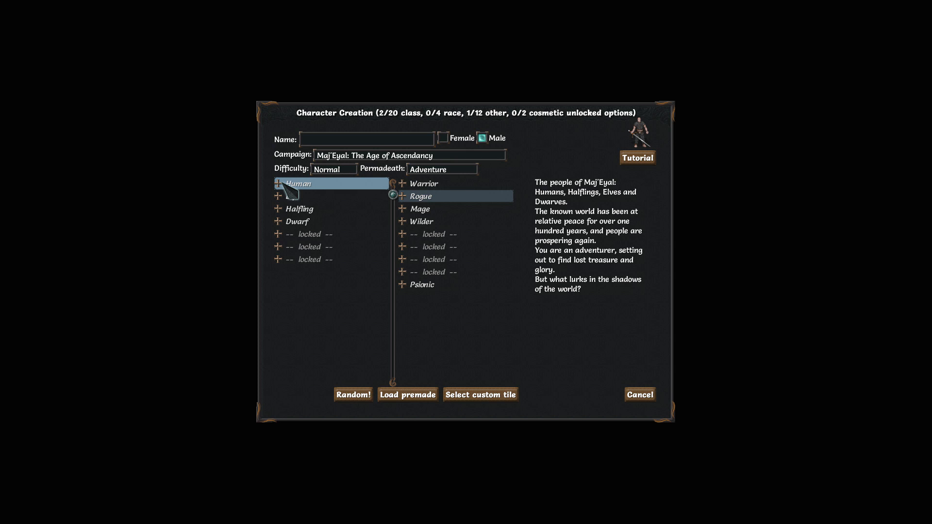
left_click(297, 221)
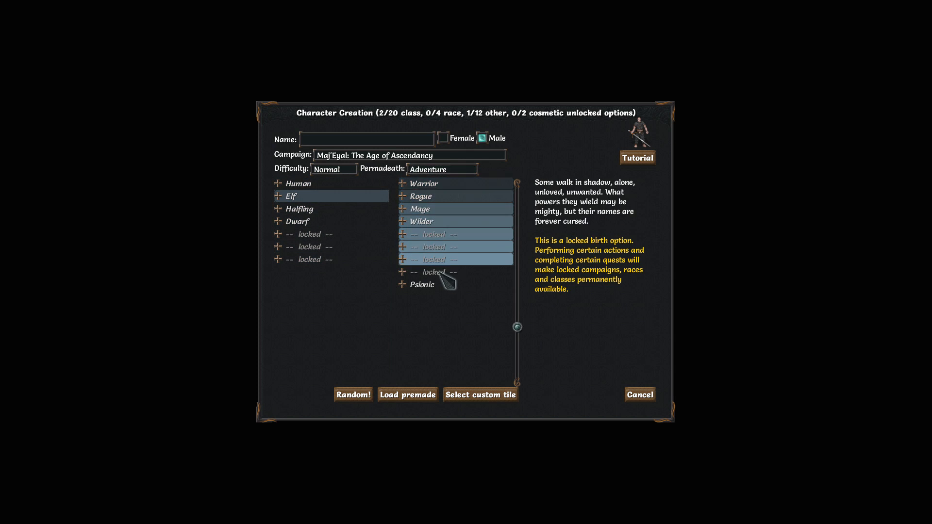
Expand Wilder, Mage and Halfling, read Summoner, then view the Warrior class.
left_click(422, 221)
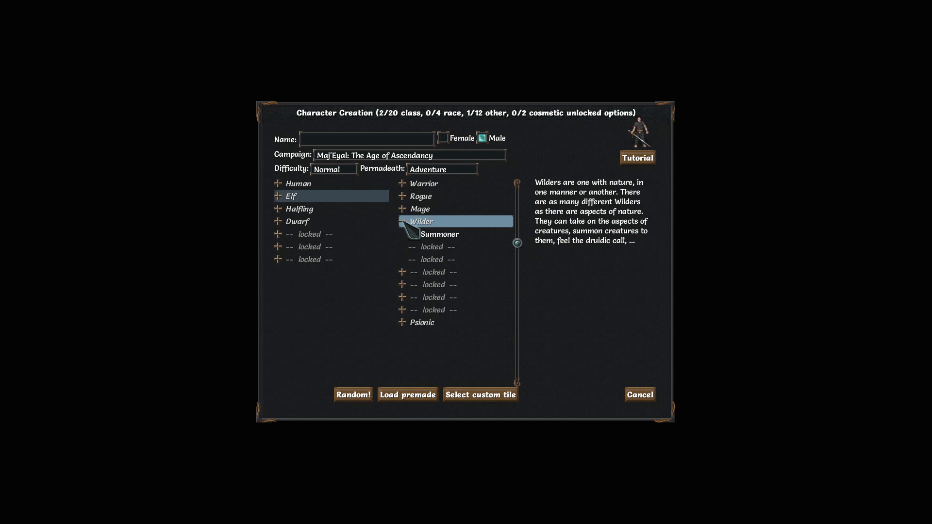
left_click(420, 209)
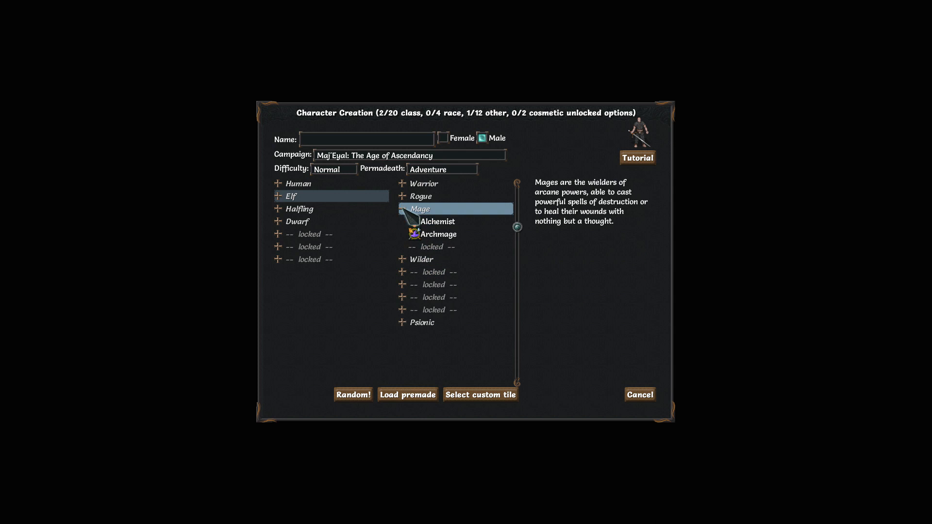
left_click(299, 209)
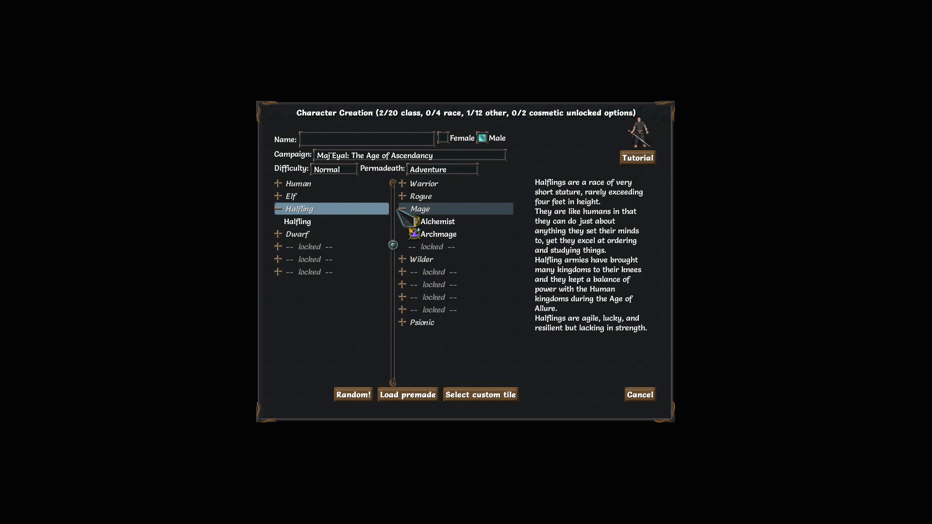
left_click(404, 209)
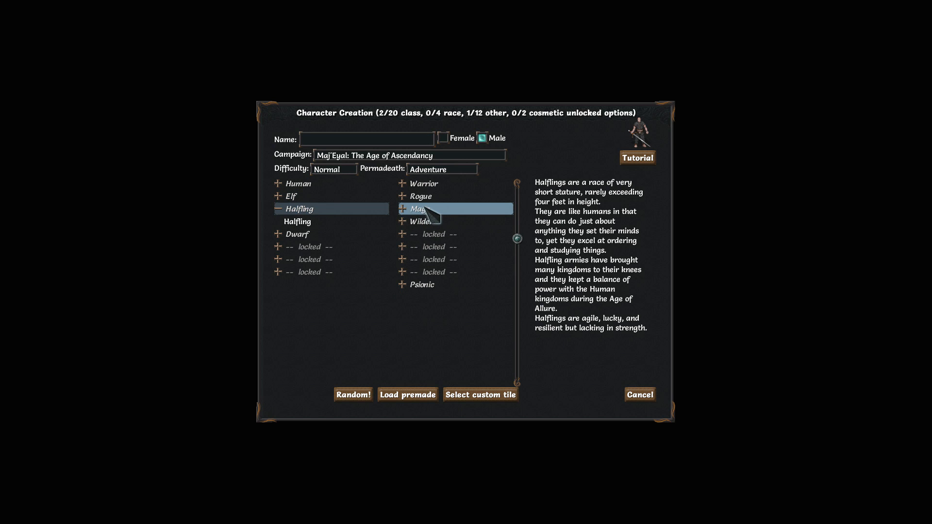
left_click(421, 222)
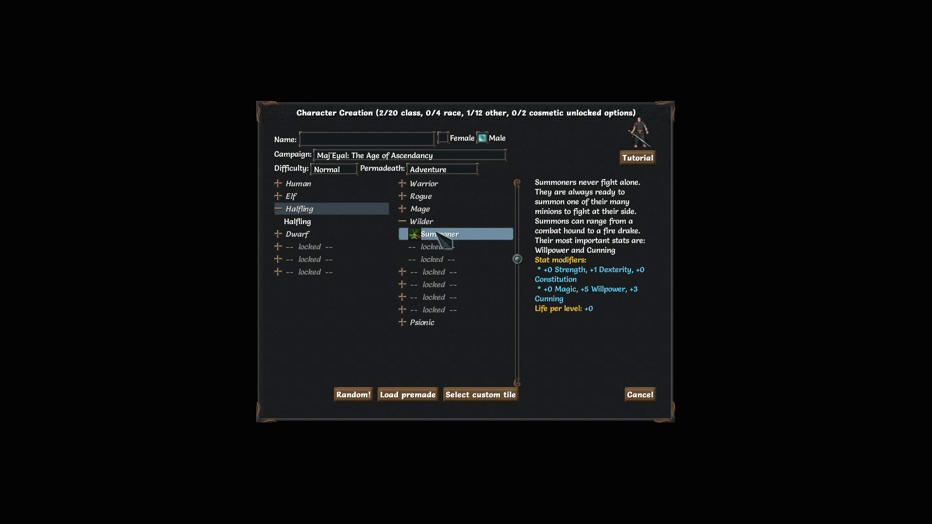
left_click(432, 259)
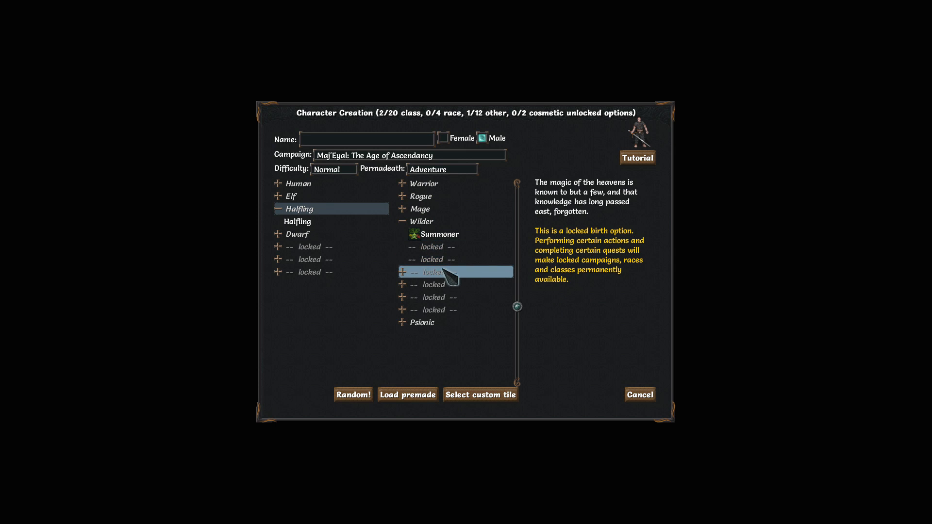
left_click(421, 221)
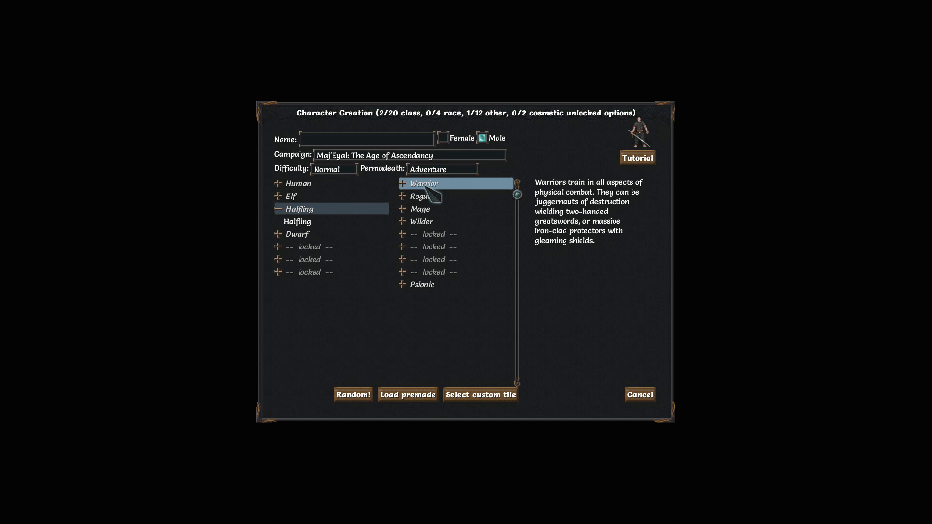
left_click(366, 140)
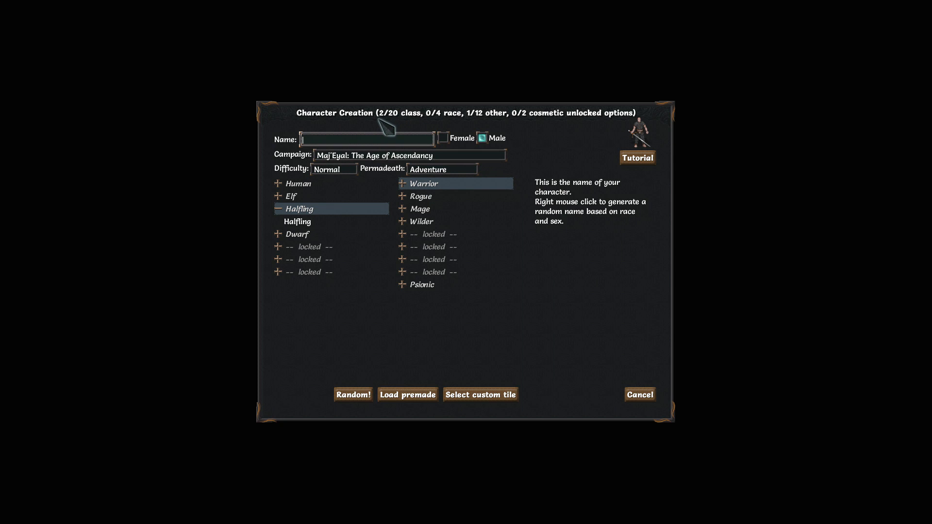
mouse_move(348, 143)
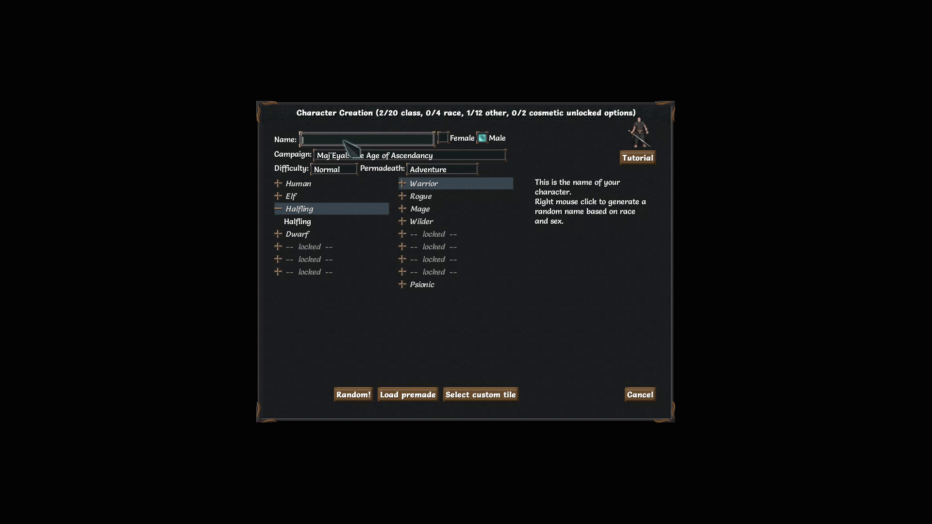
type("UKLANGOR")
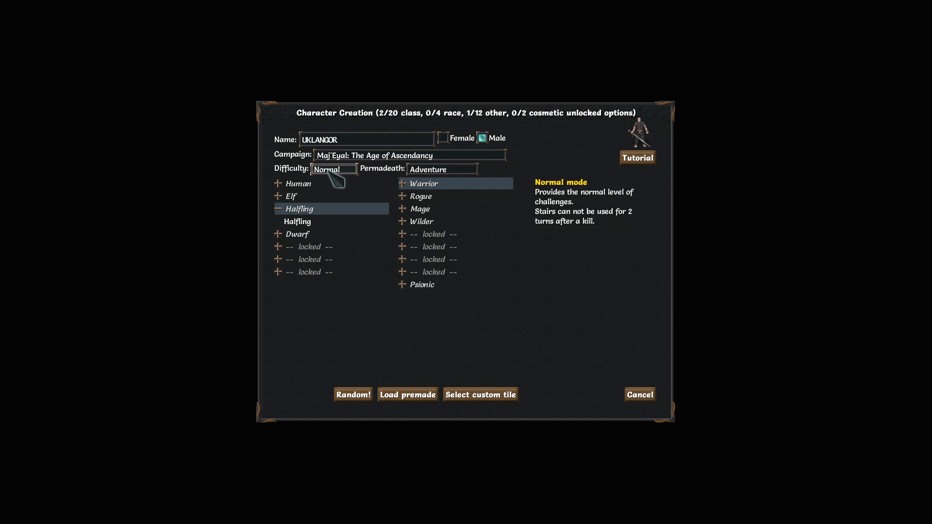
left_click(298, 183)
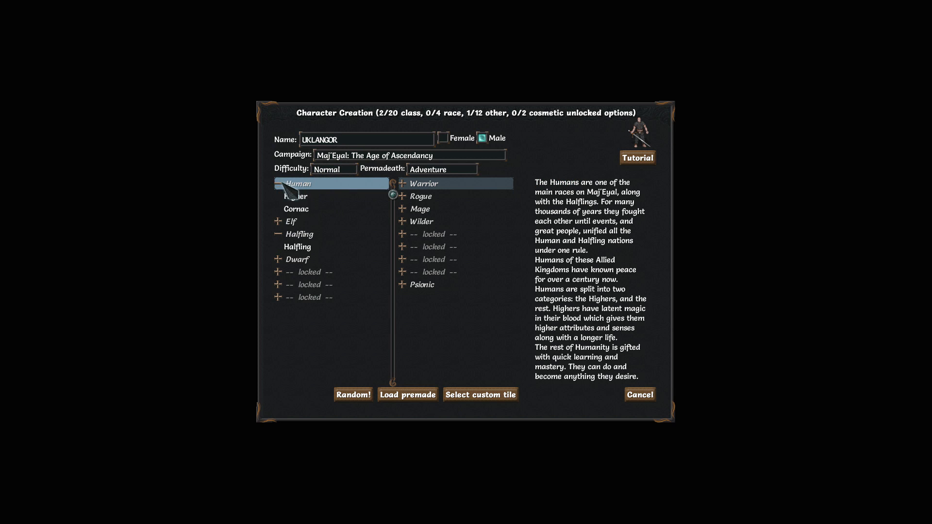
left_click(296, 196)
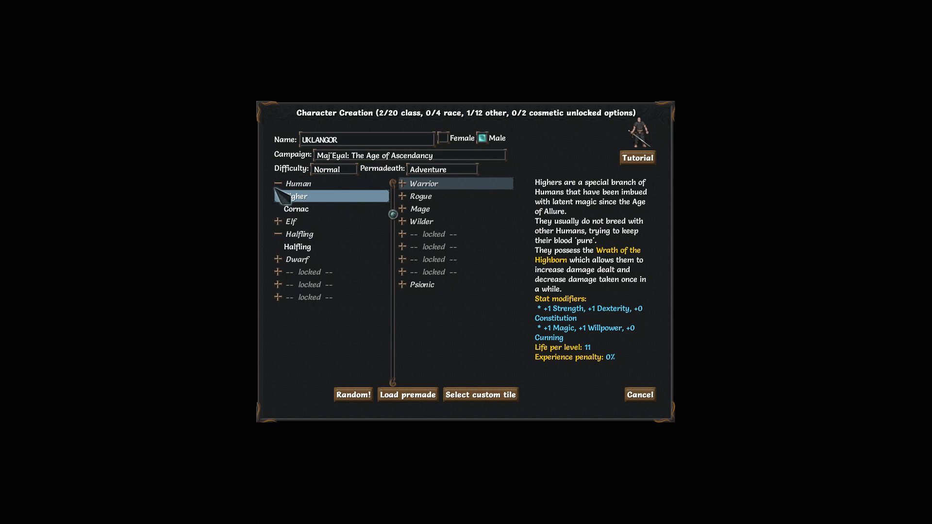
left_click(292, 196)
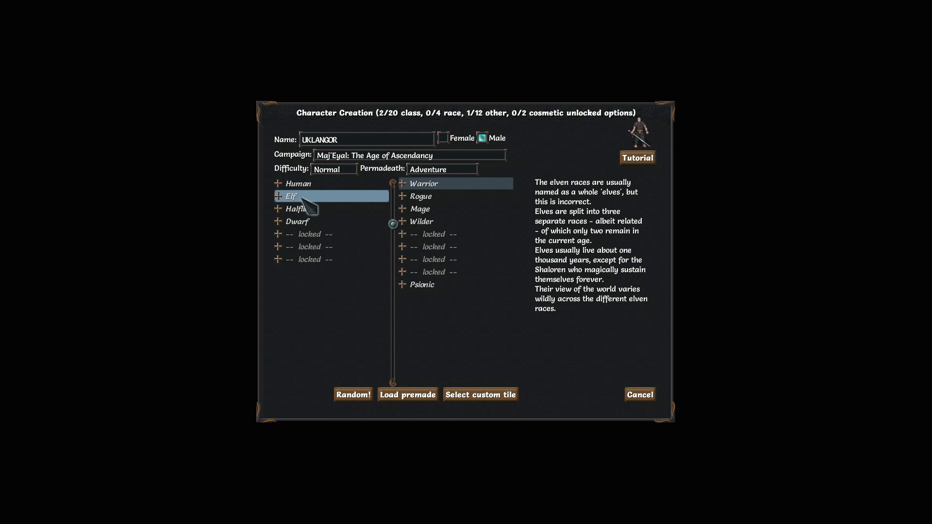
left_click(297, 209)
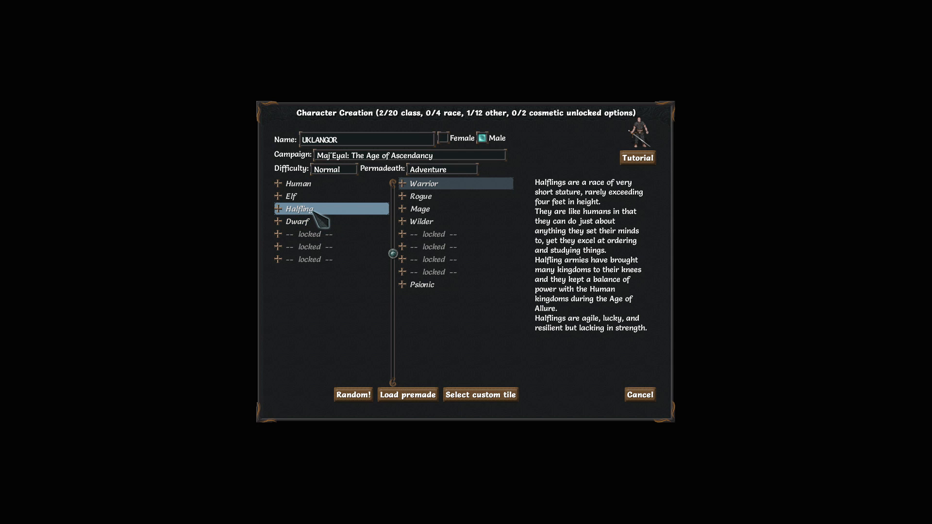
left_click(296, 222)
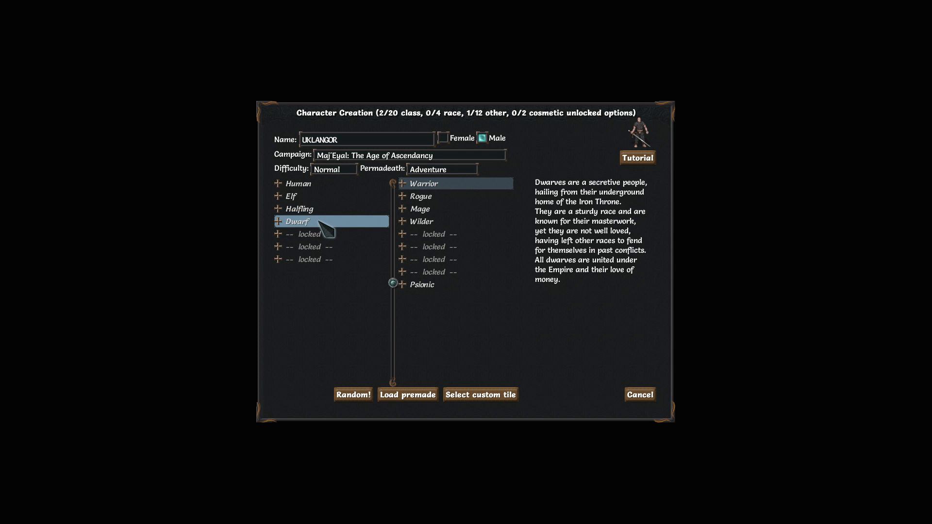
mouse_move(336, 236)
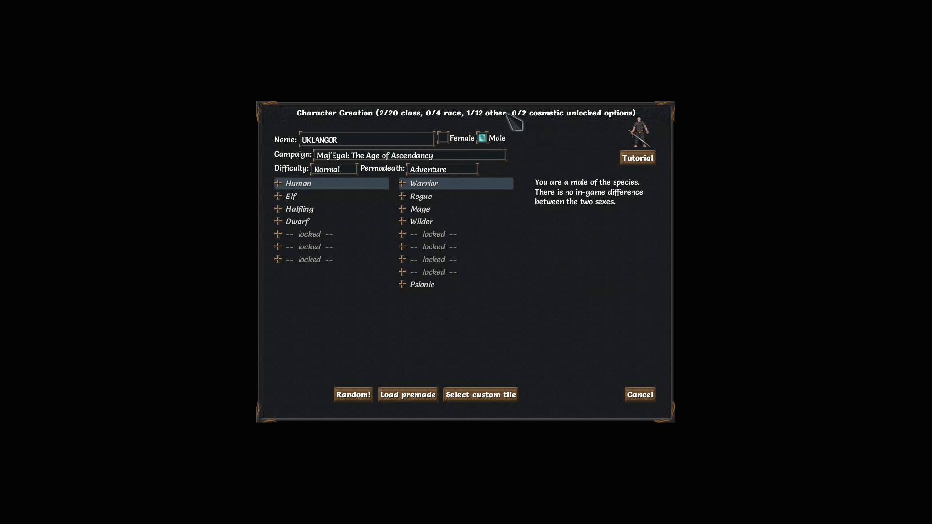
left_click(366, 139)
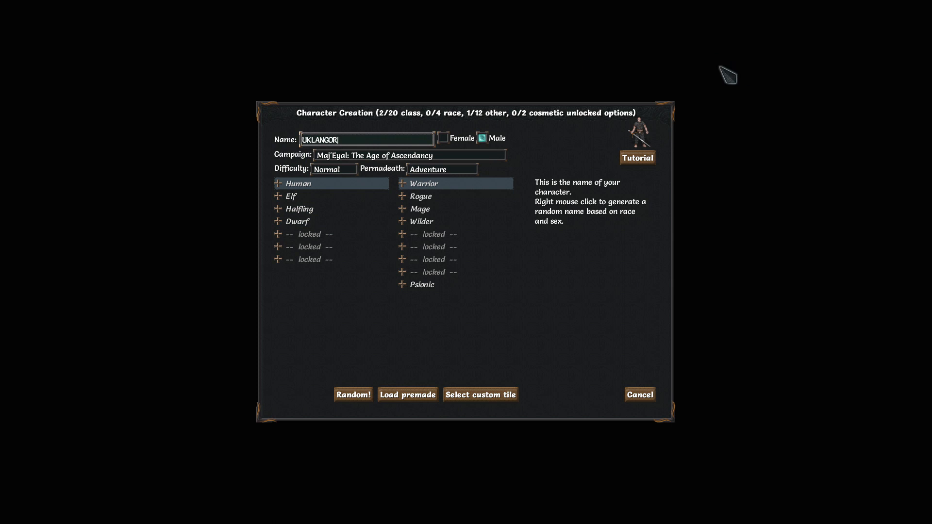
mouse_move(438, 94)
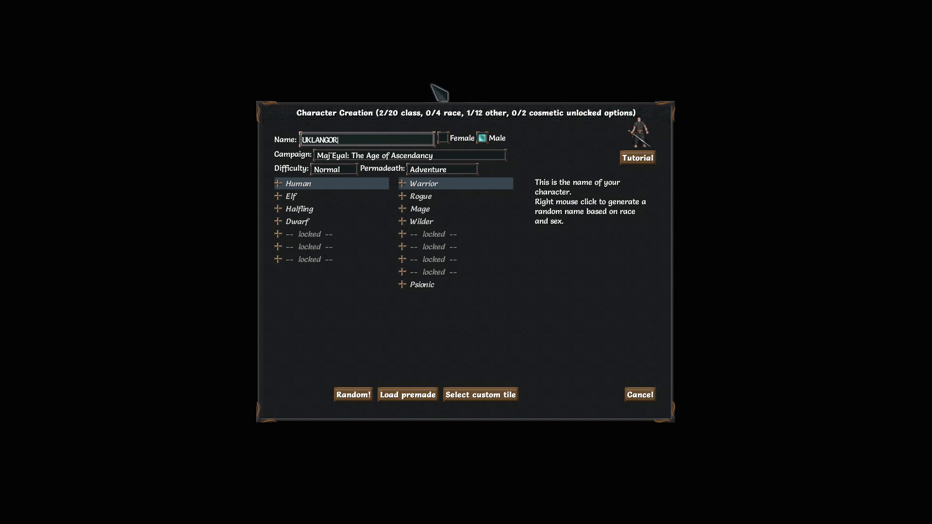
mouse_move(308, 211)
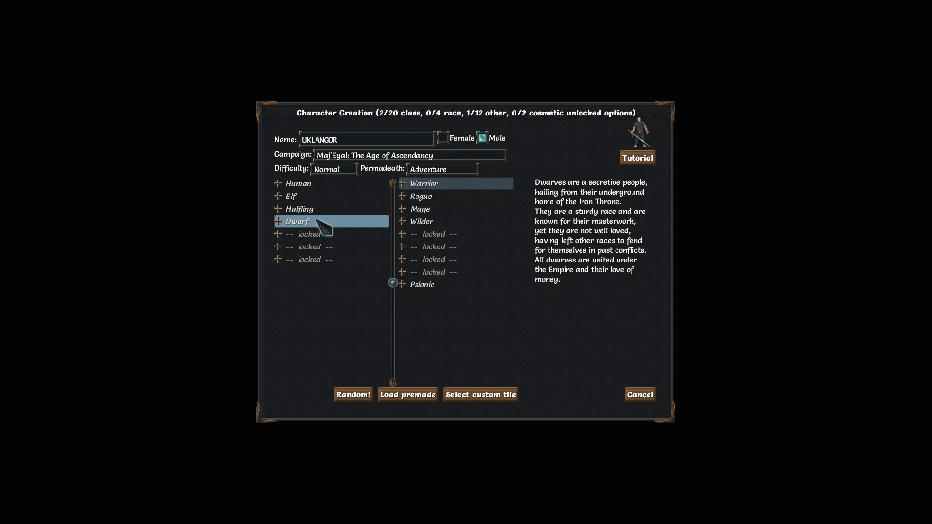
left_click(300, 209)
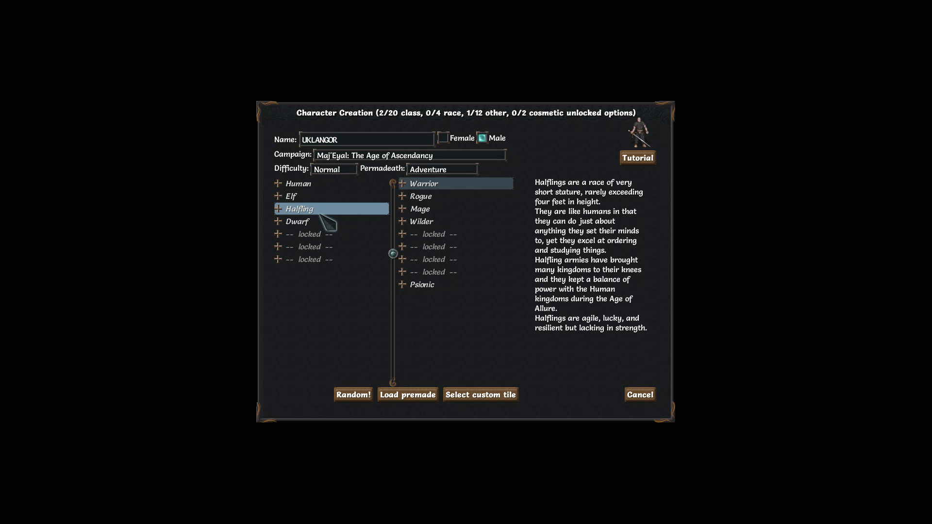
left_click(366, 140)
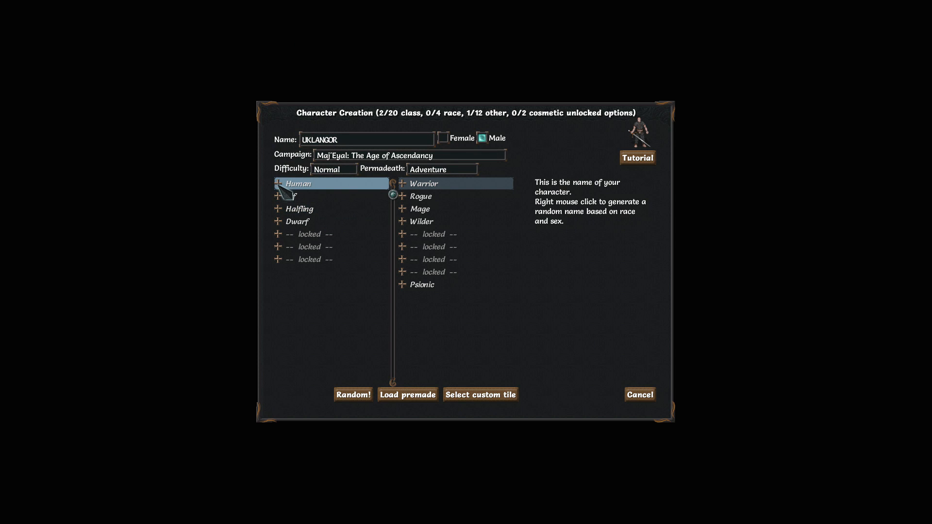
Expand Human, compare the Higher and Cornac subraces, and select Higher.
left_click(295, 184)
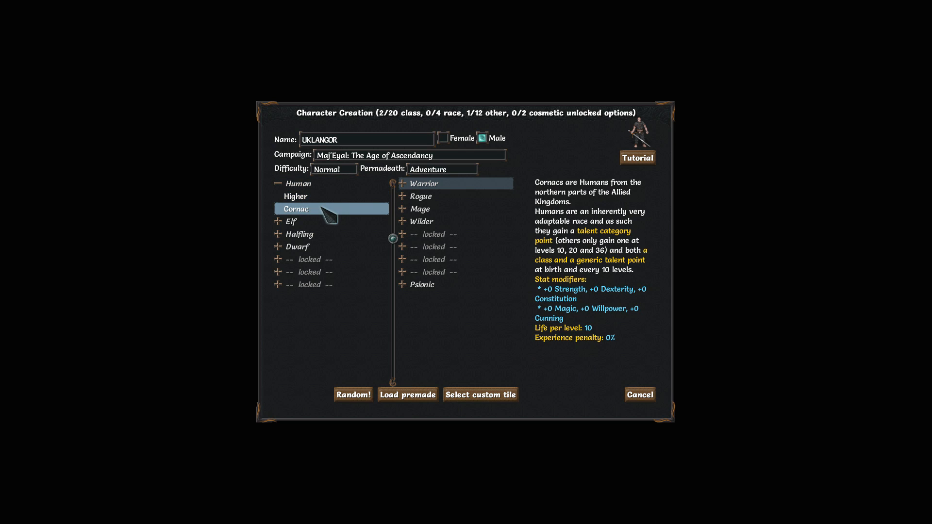
left_click(296, 197)
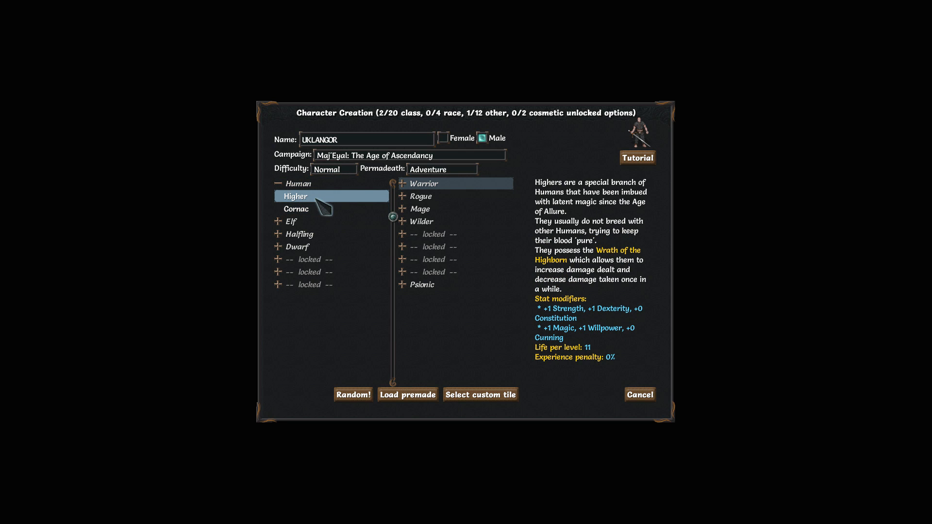
left_click(296, 209)
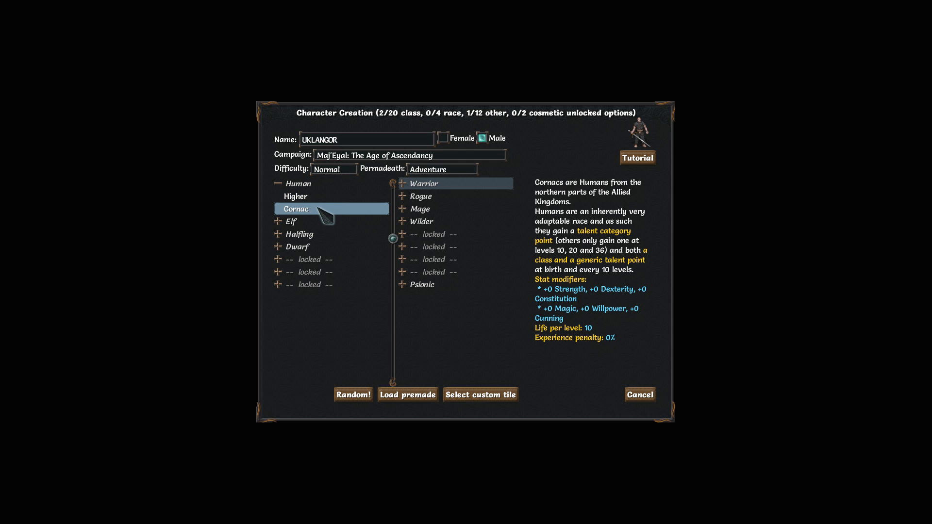
left_click(295, 196)
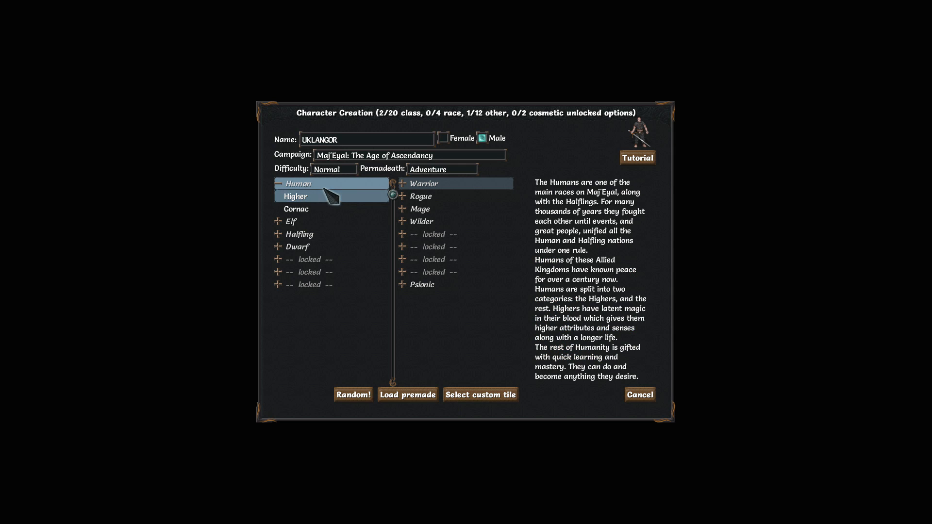
left_click(297, 196)
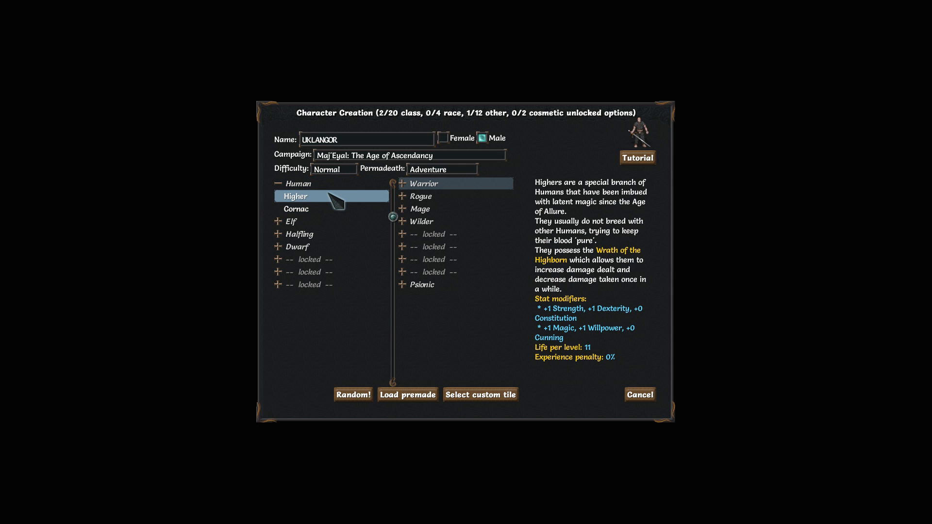
left_click(296, 209)
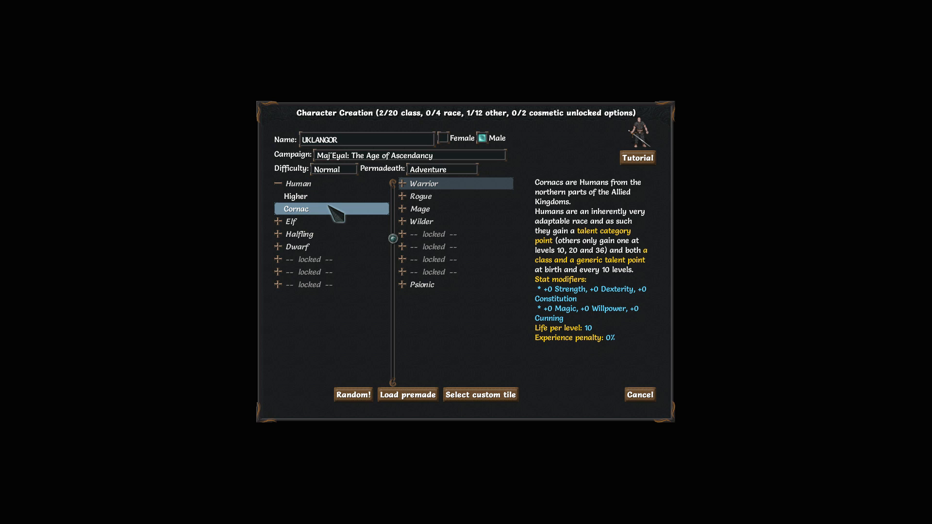
left_click(296, 197)
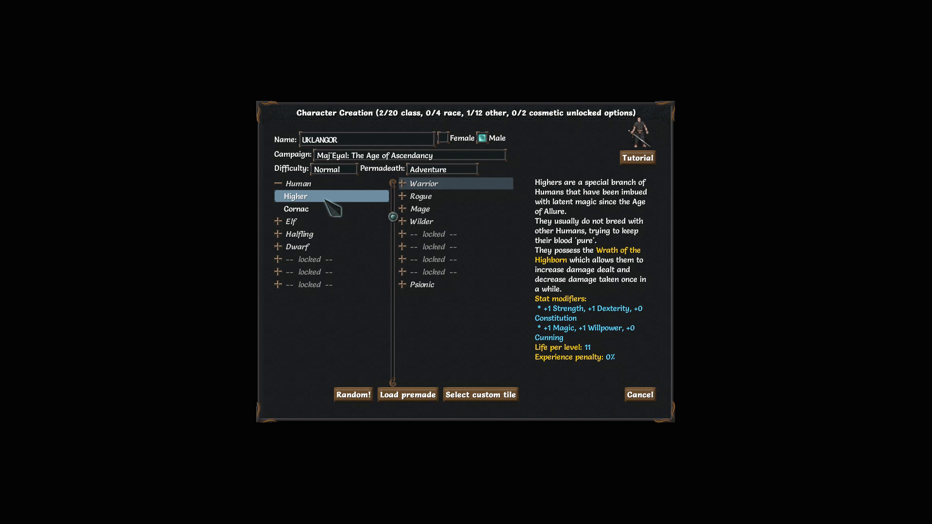
left_click(297, 196)
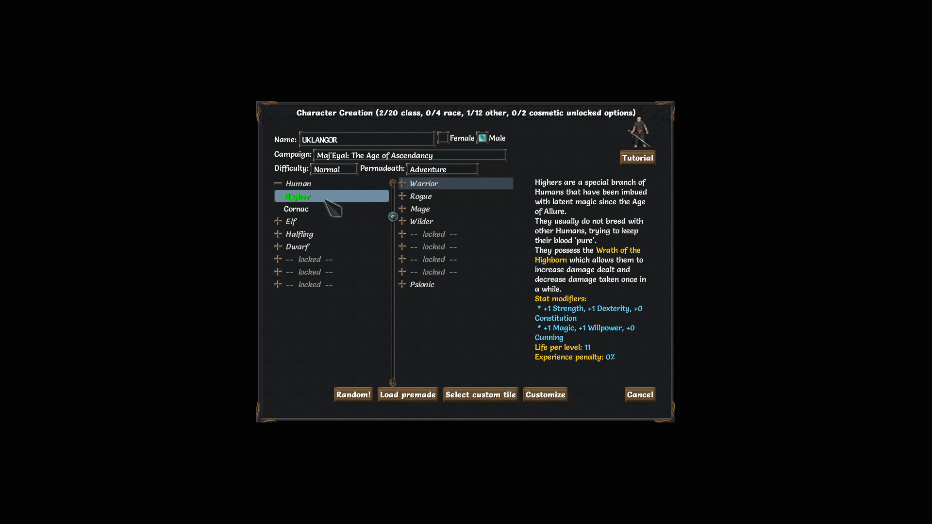
Expand Warrior and read the Berserker and Bulwark class descriptions.
left_click(424, 183)
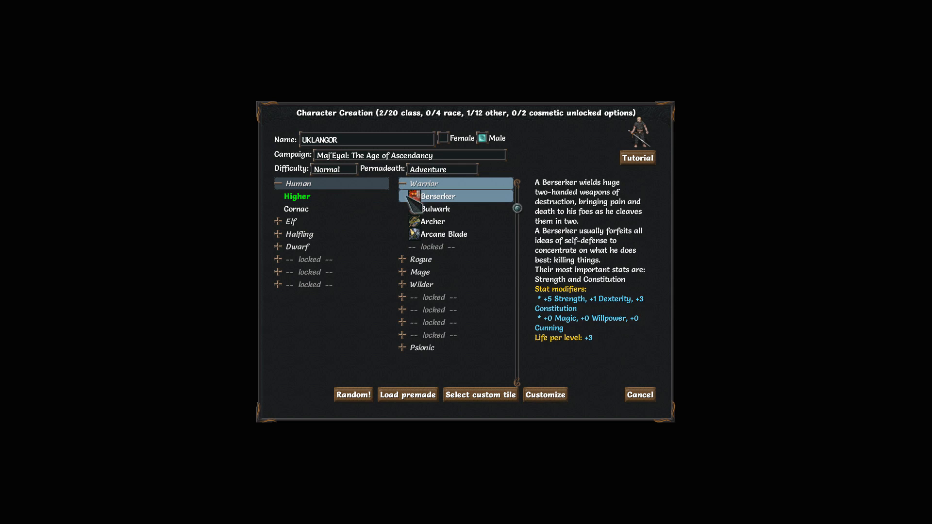
mouse_move(447, 214)
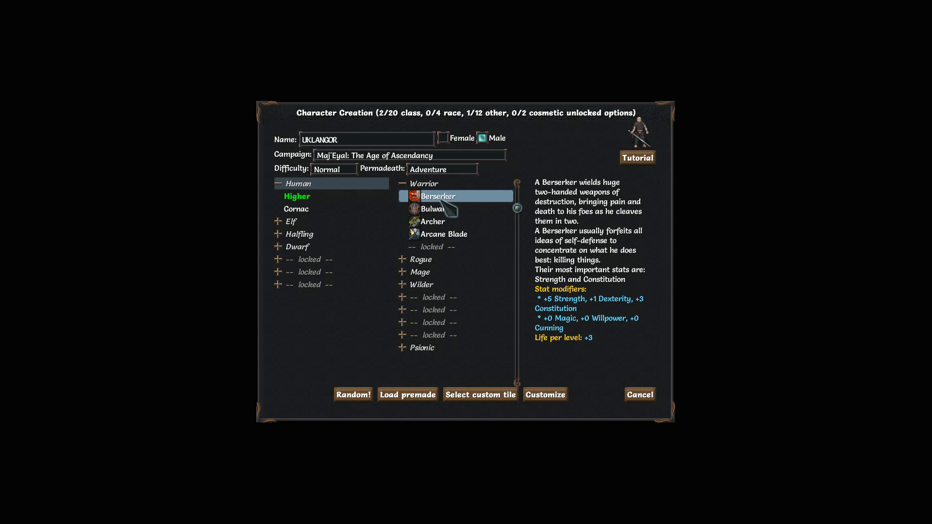
mouse_move(450, 211)
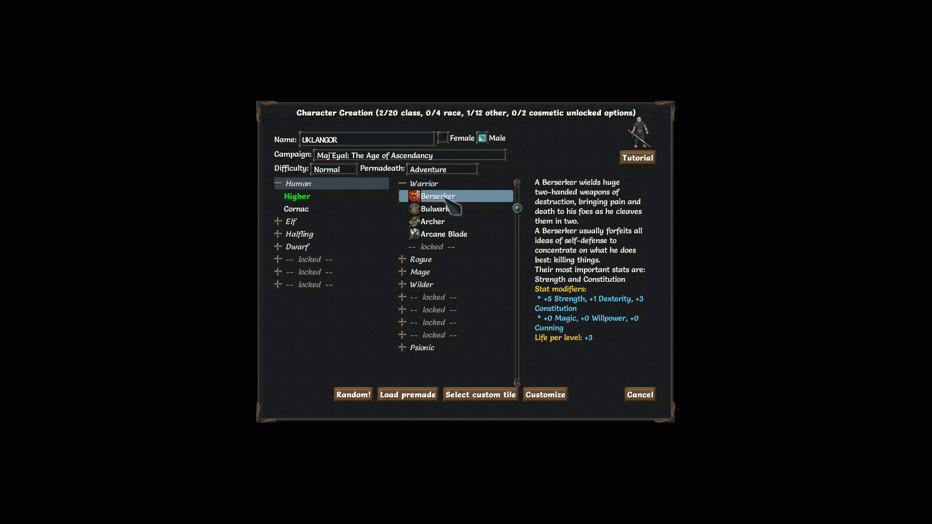
left_click(435, 209)
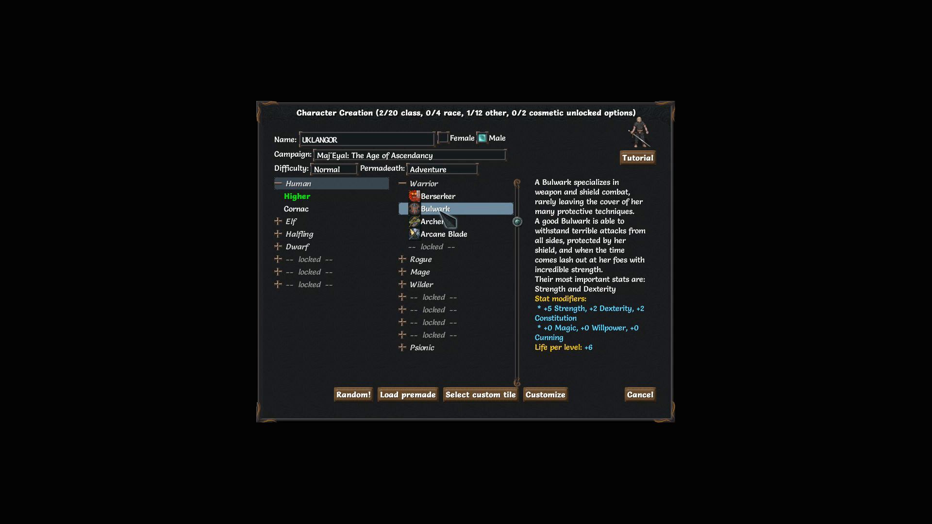
left_click(441, 196)
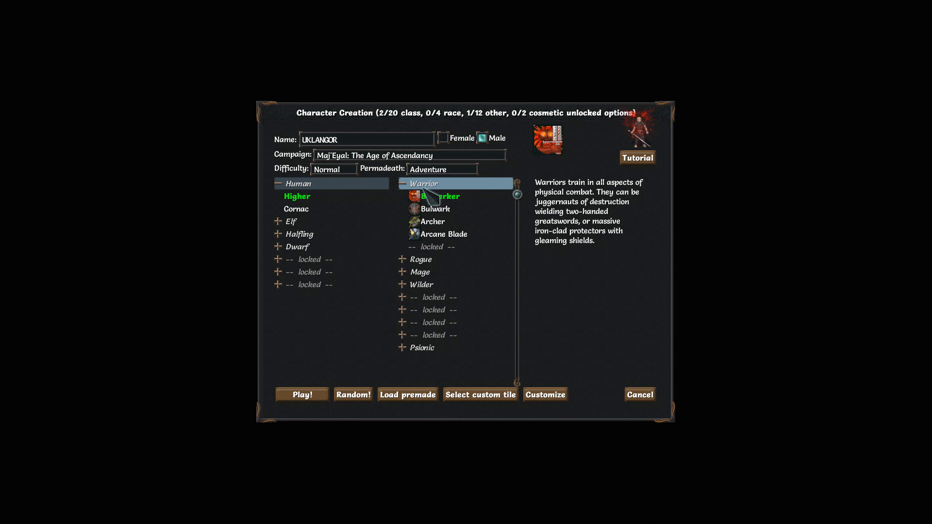
Recheck Bulwark, reselect Berserker, and set permadeath to Roguelike.
left_click(440, 196)
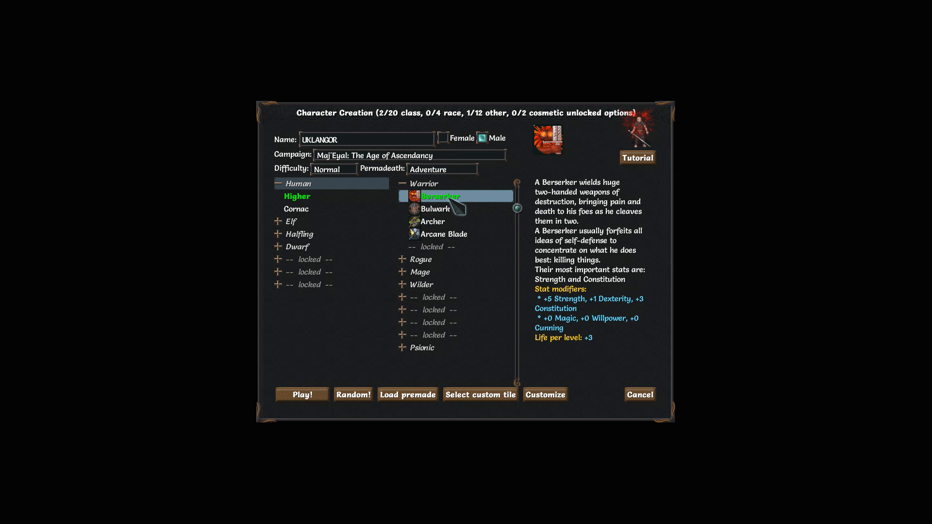
left_click(436, 209)
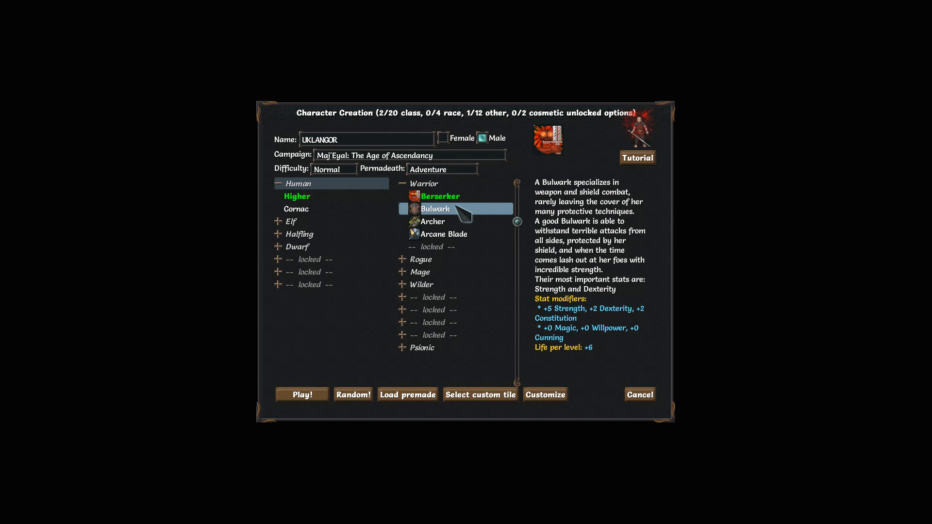
left_click(441, 196)
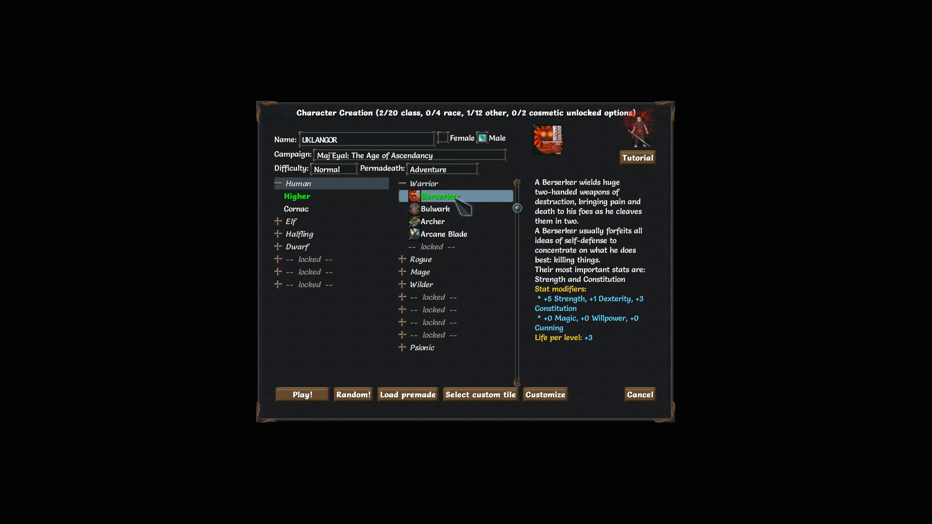
left_click(443, 169)
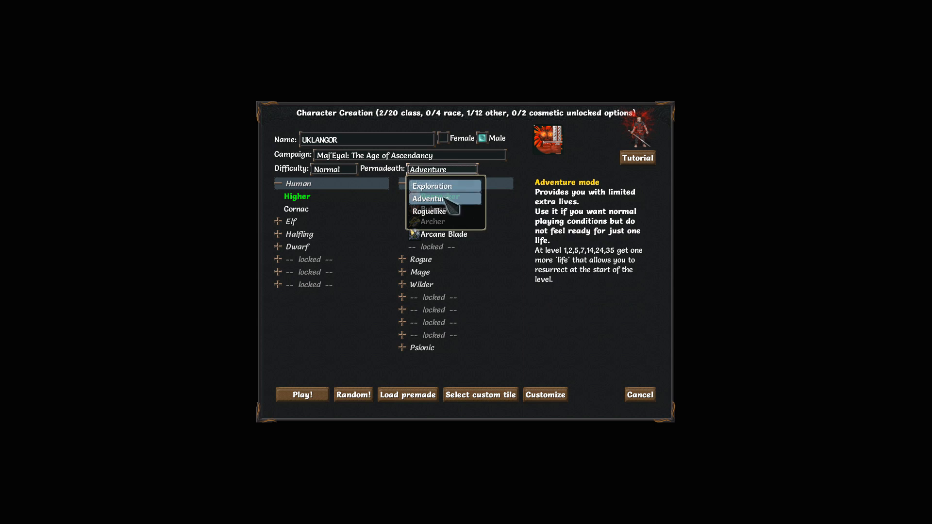
left_click(430, 211)
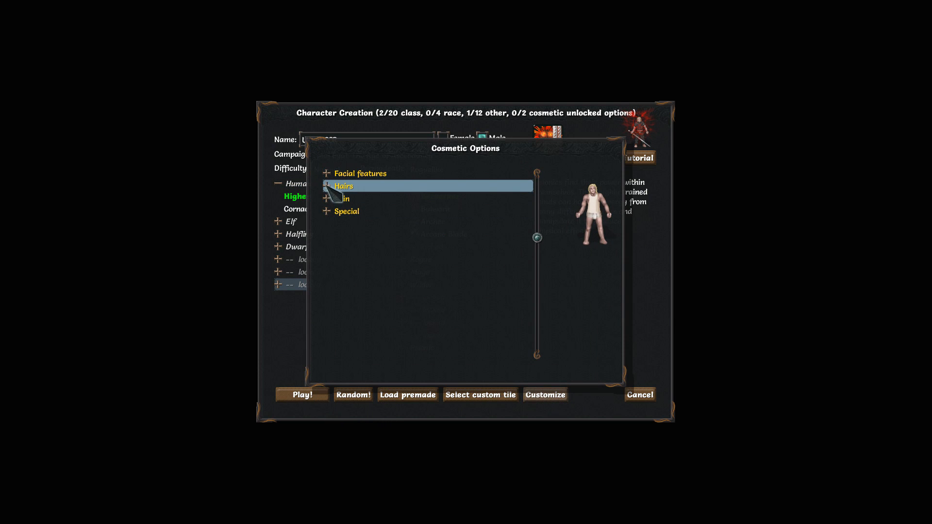
Expand the Hairs and Special cosmetic categories, then close Cosmetic Options.
left_click(330, 186)
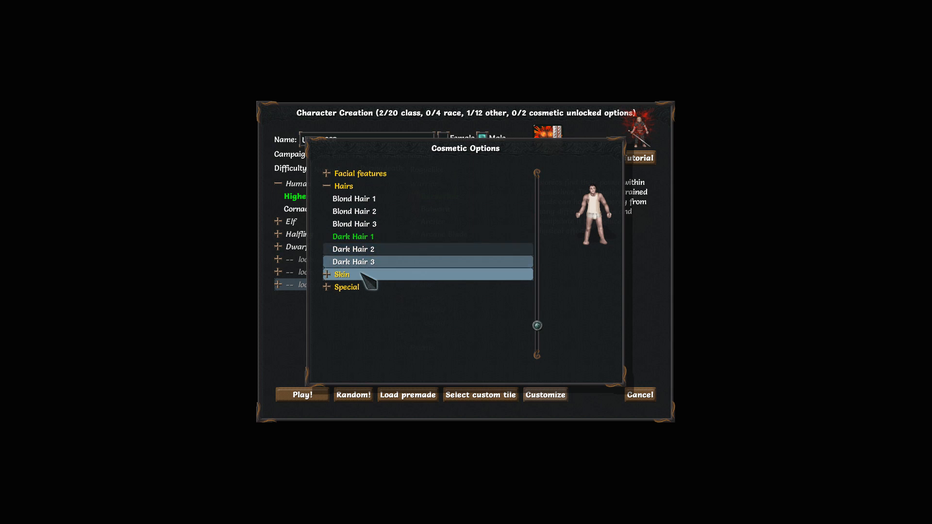
left_click(346, 287)
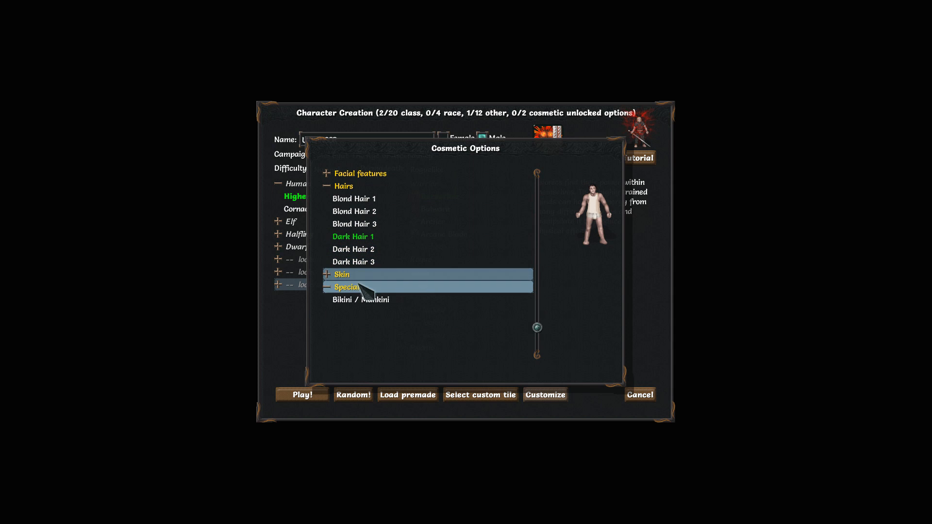
left_click(328, 287)
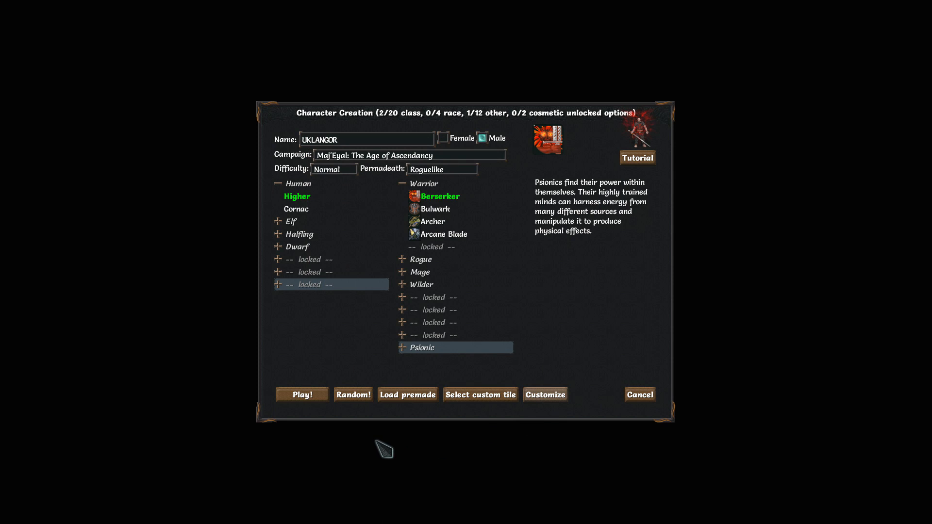
Start the game as the Higher human Berserker UKLANGOR.
left_click(433, 322)
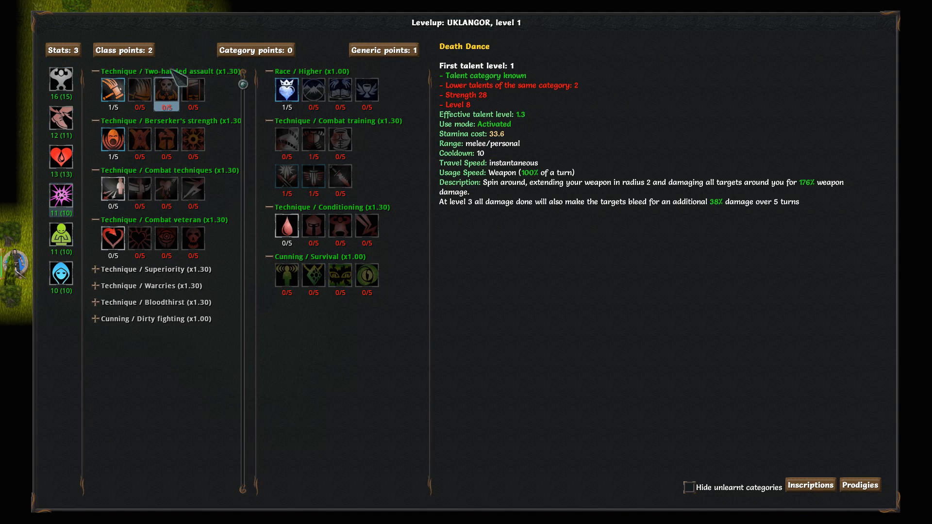
mouse_move(340, 92)
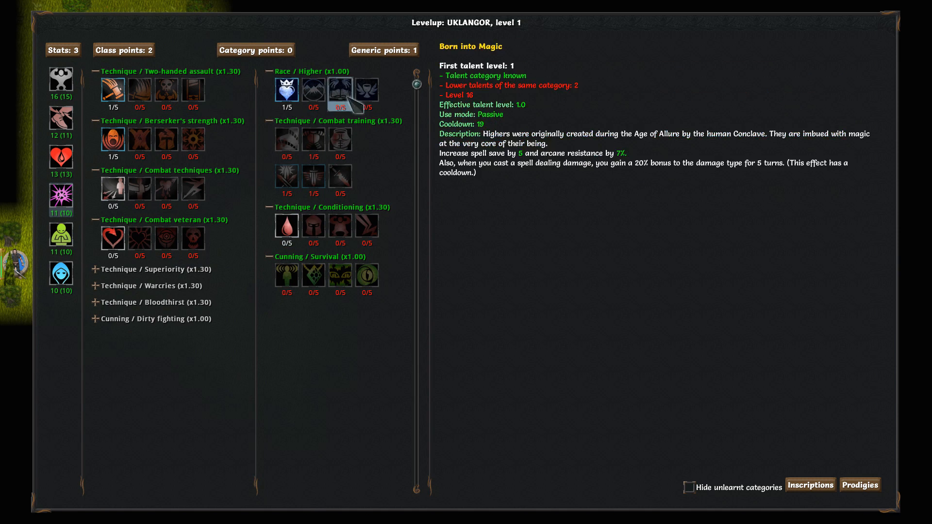
mouse_move(141, 285)
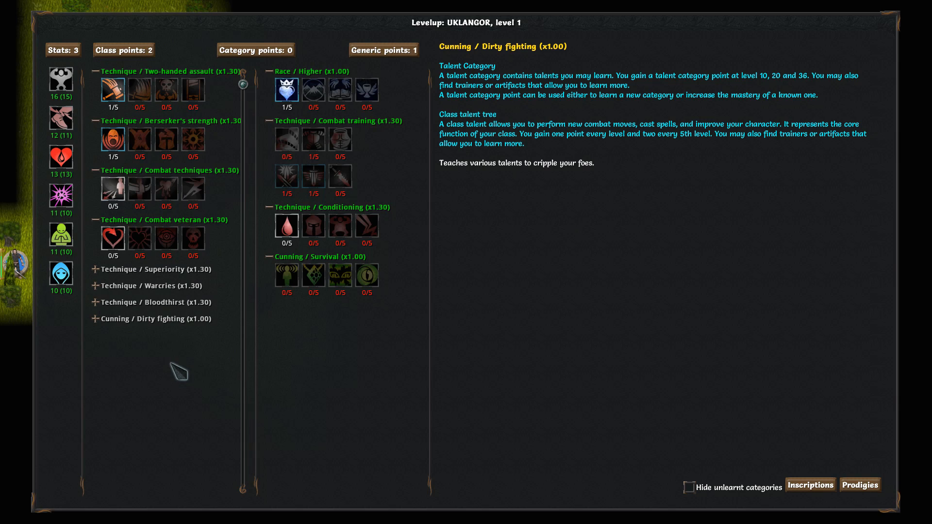
mouse_move(174, 339)
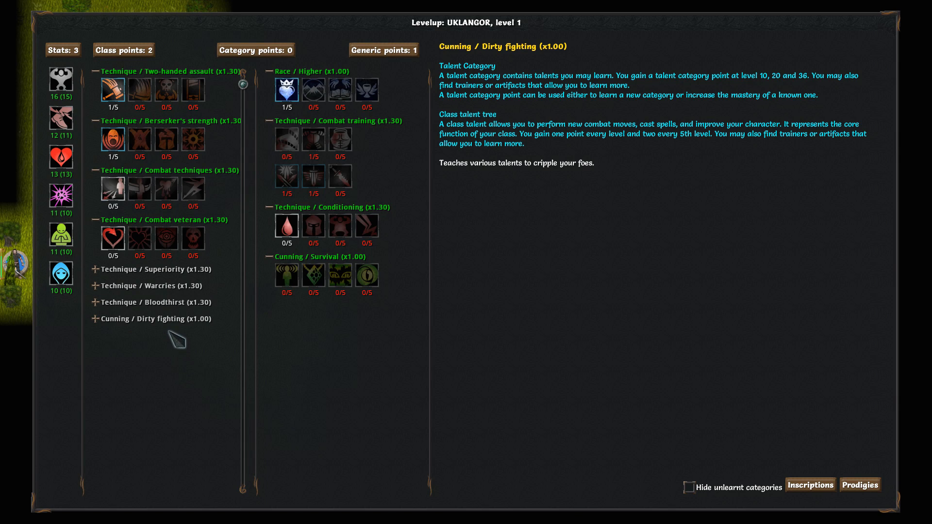
mouse_move(160, 322)
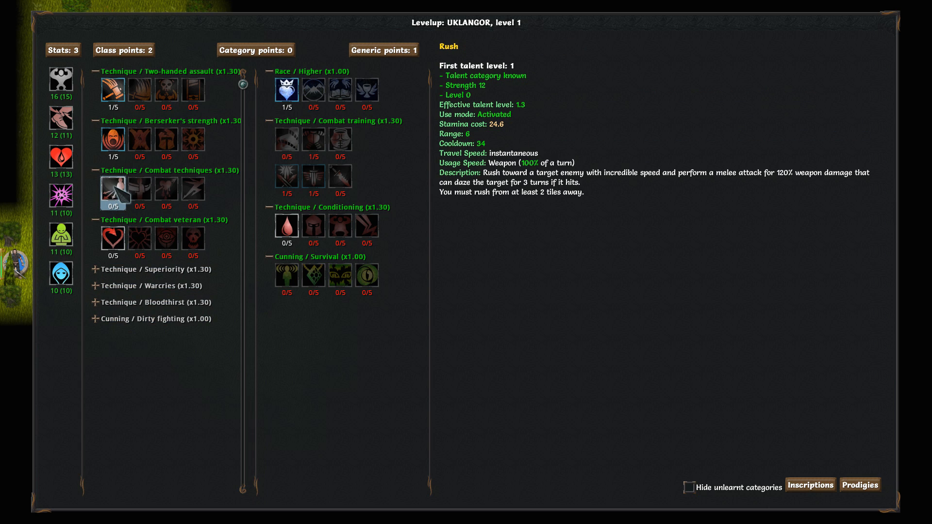
Raise Rush to 2/5 and put all three stat points into Strength, reaching 19.
left_click(113, 189)
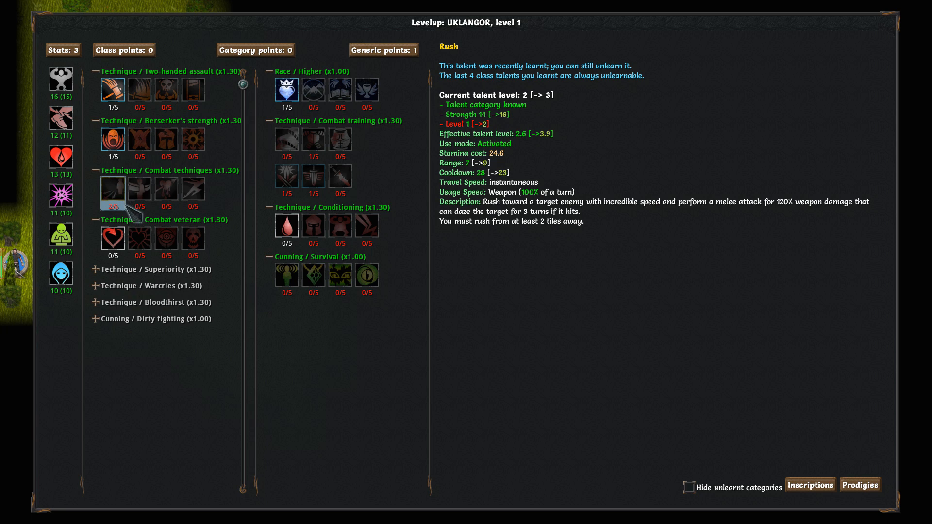
left_click(61, 78)
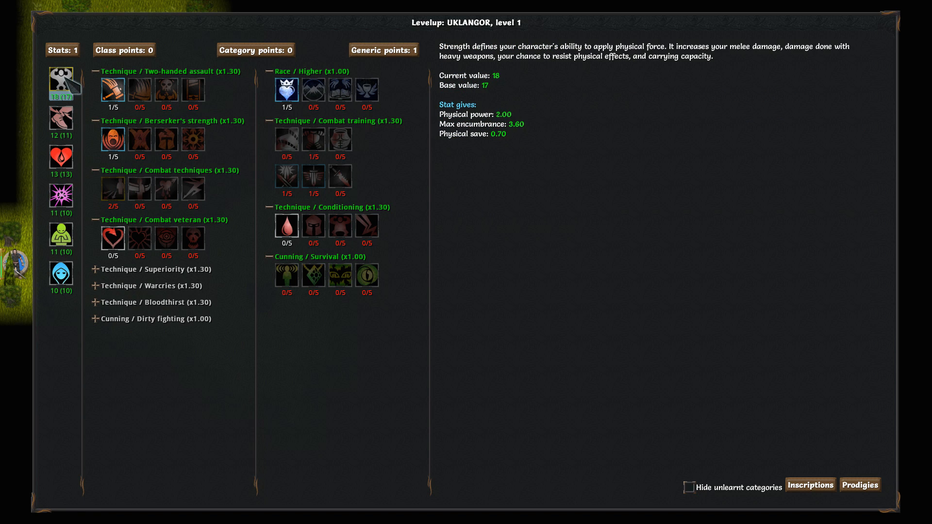
left_click(61, 80)
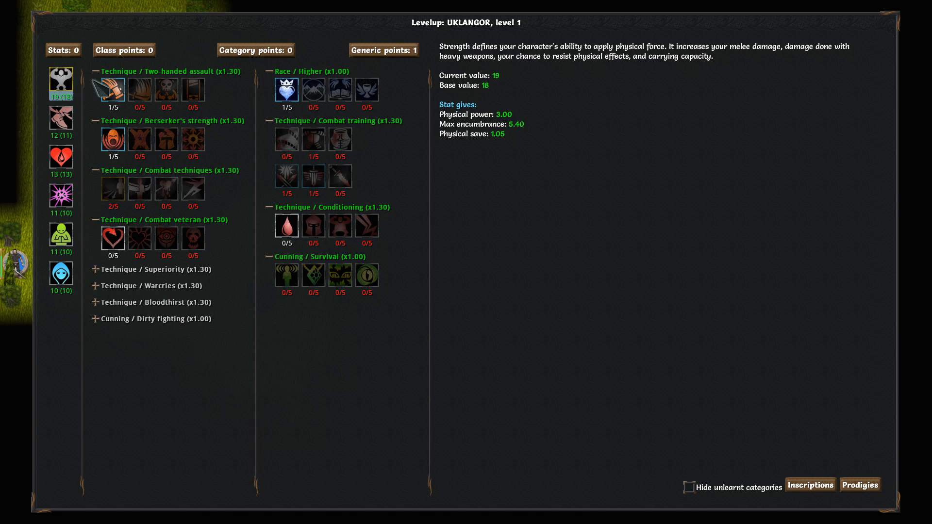
left_click(287, 92)
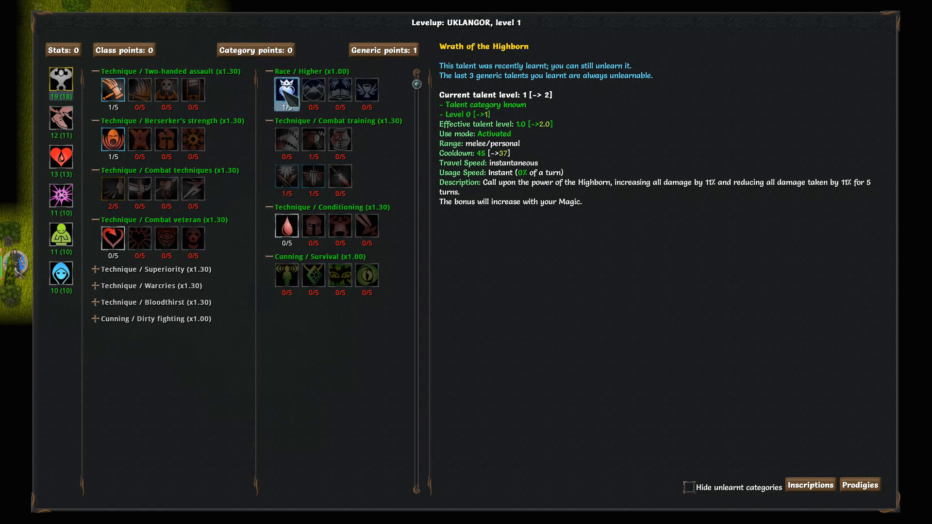
mouse_move(287, 92)
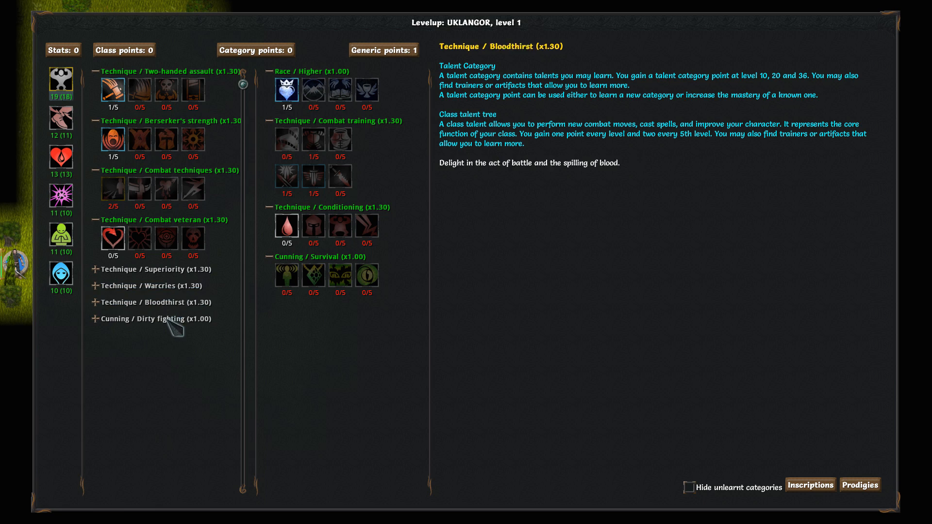
mouse_move(193, 321)
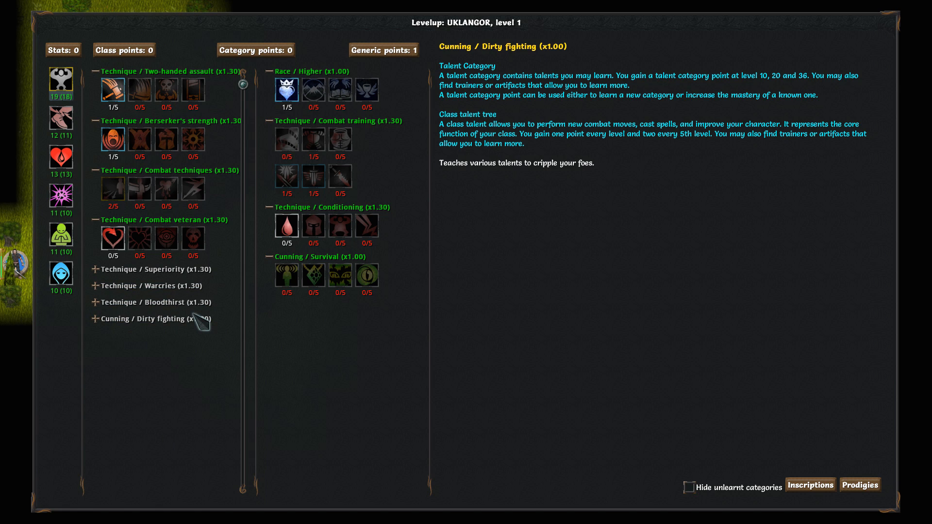
mouse_move(197, 316)
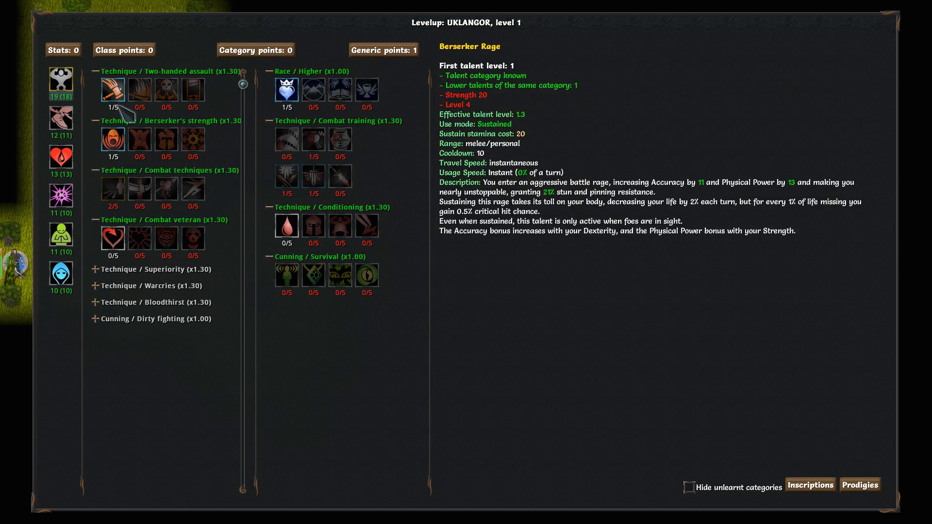
left_click(112, 189)
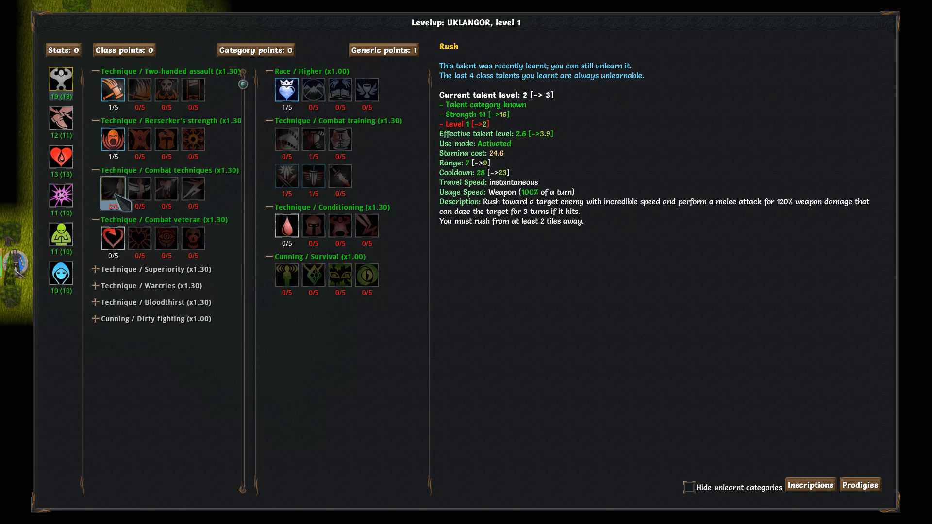
mouse_move(287, 225)
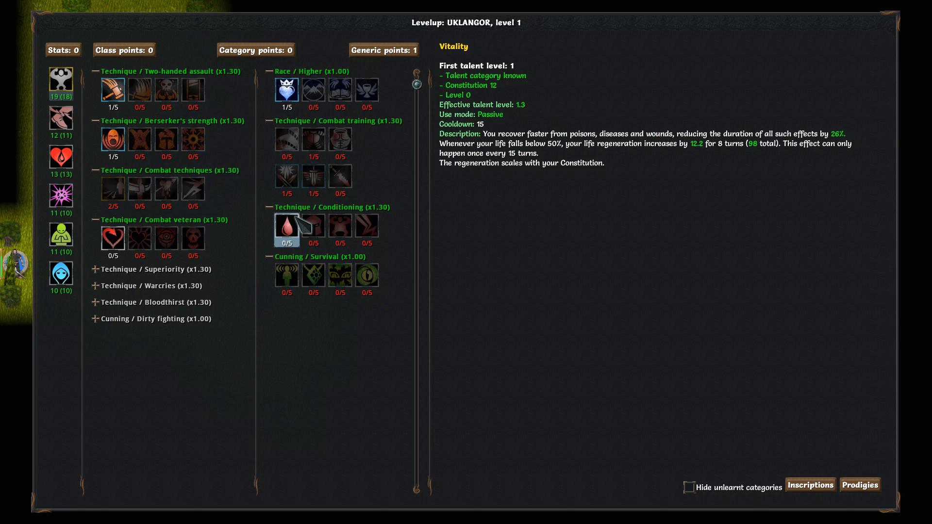
left_click(287, 229)
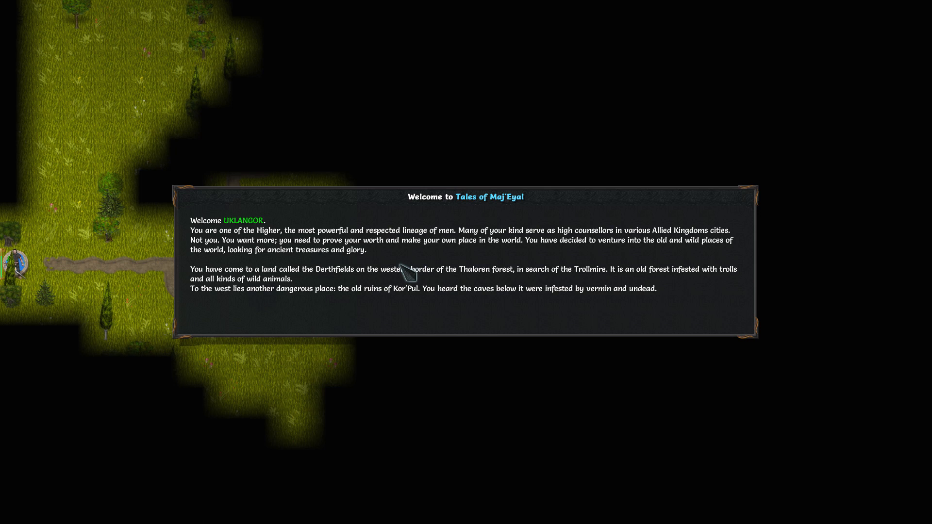
mouse_move(382, 291)
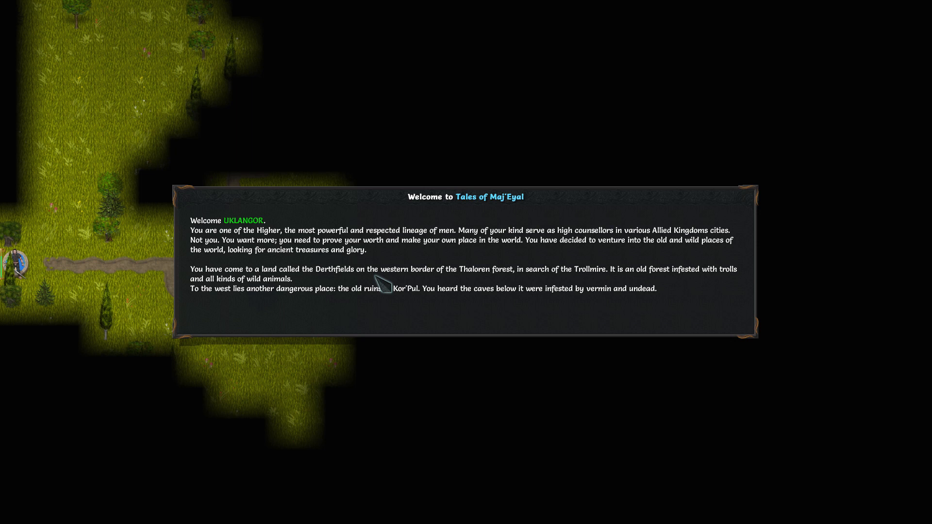
mouse_move(405, 289)
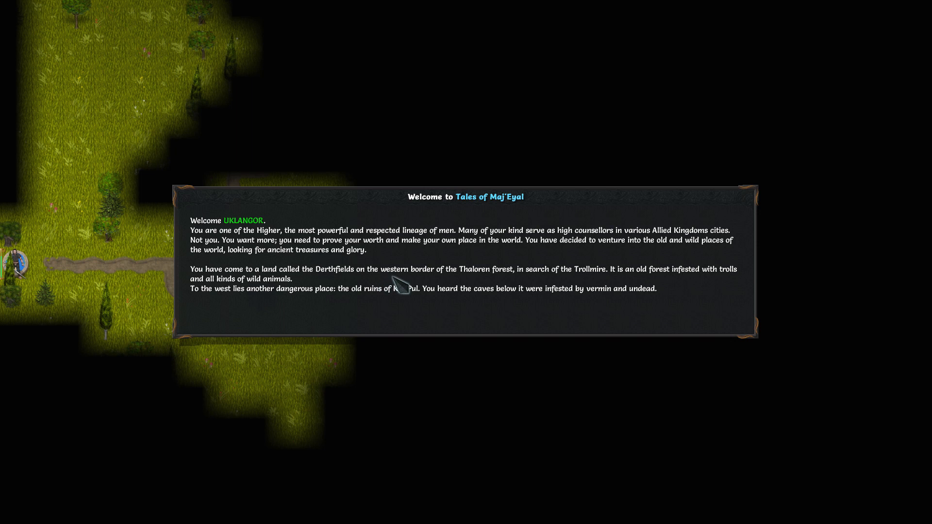
mouse_move(422, 305)
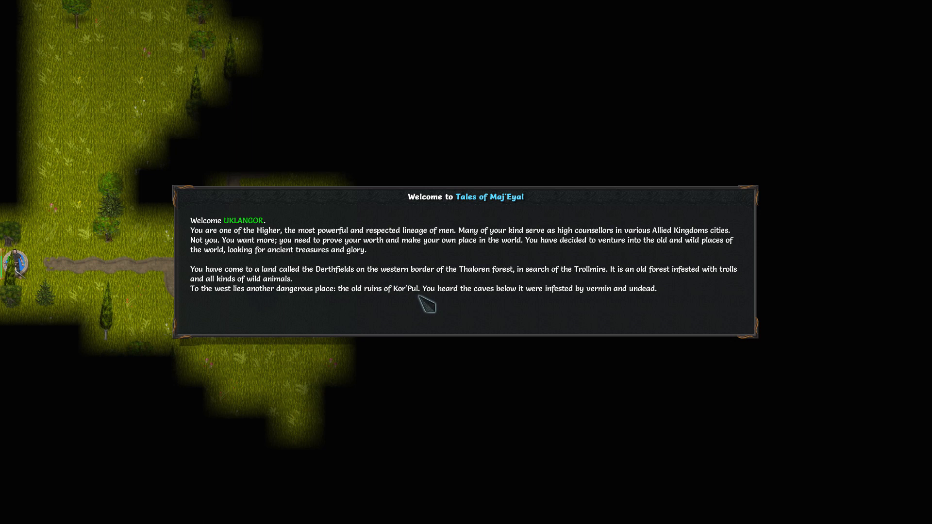
mouse_move(455, 311)
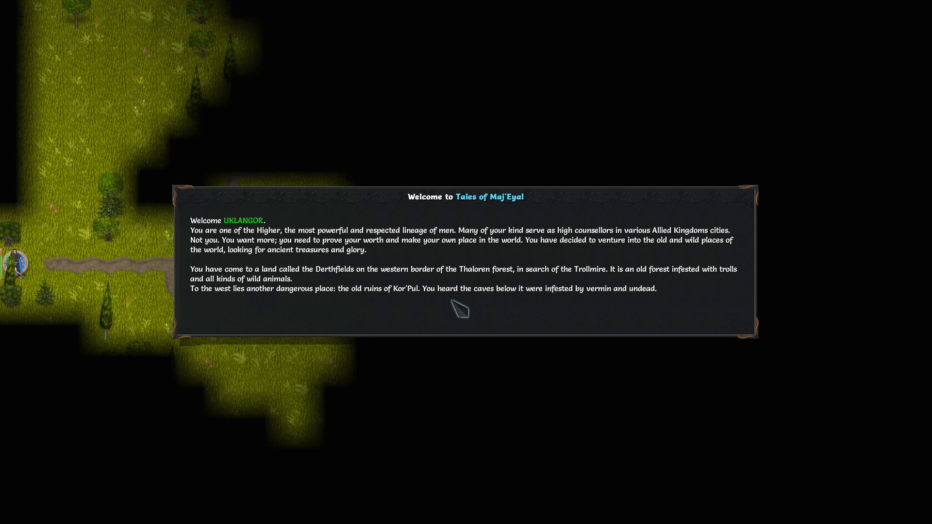
mouse_move(647, 163)
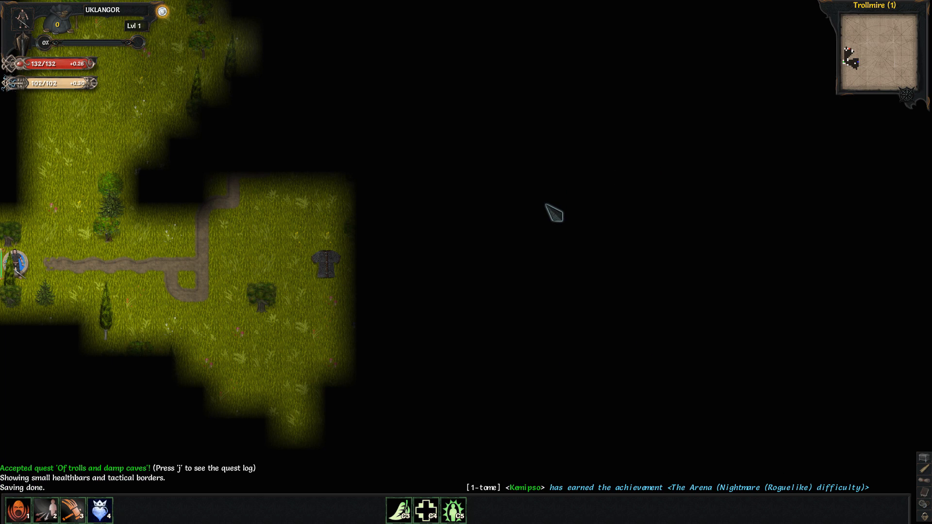
mouse_move(160, 274)
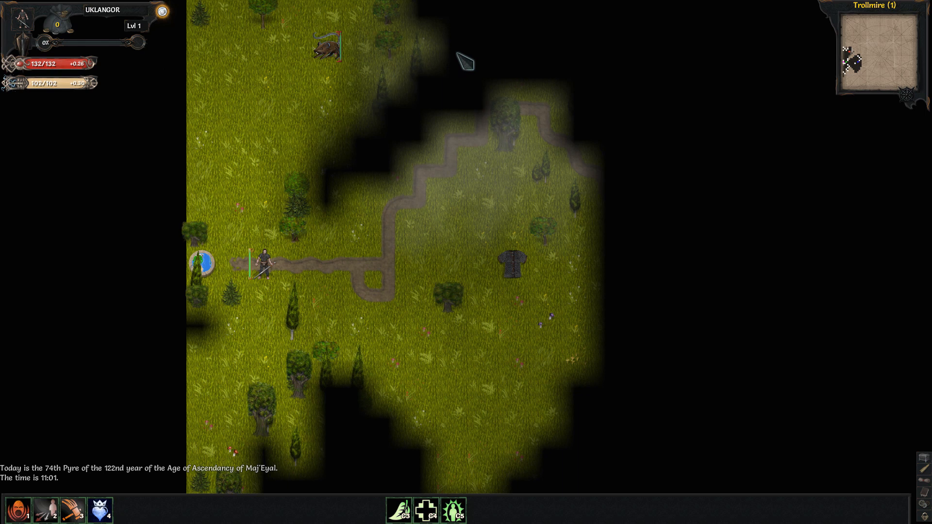
mouse_move(389, 275)
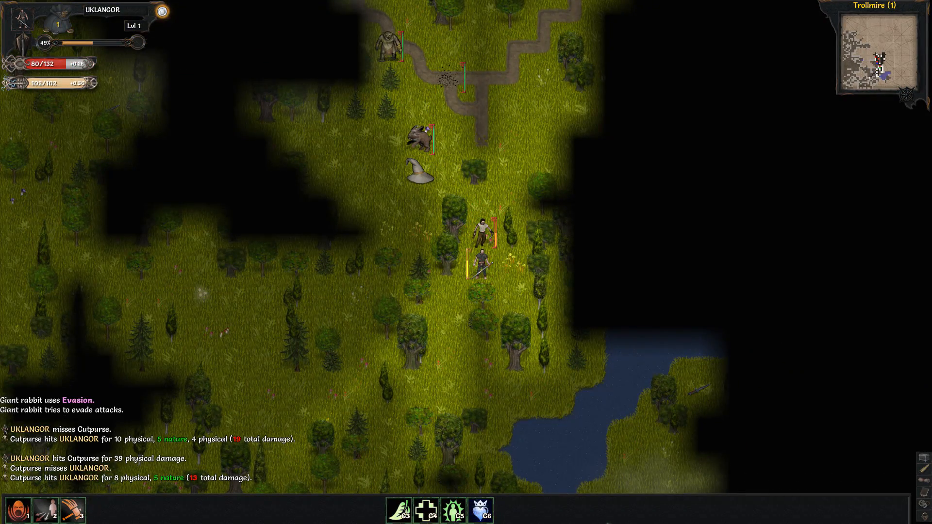
Click the bottom interface bar while exploring the Trollmire.
left_click(425, 513)
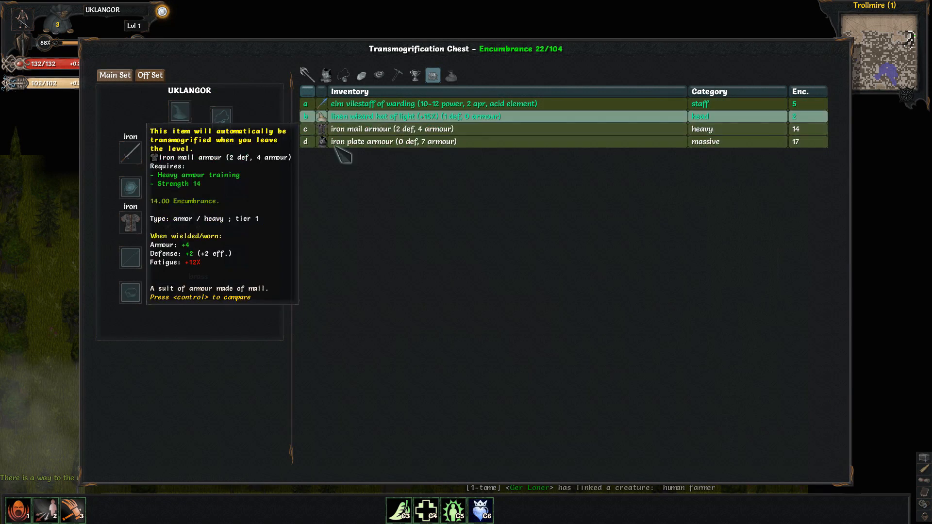
mouse_move(531, 141)
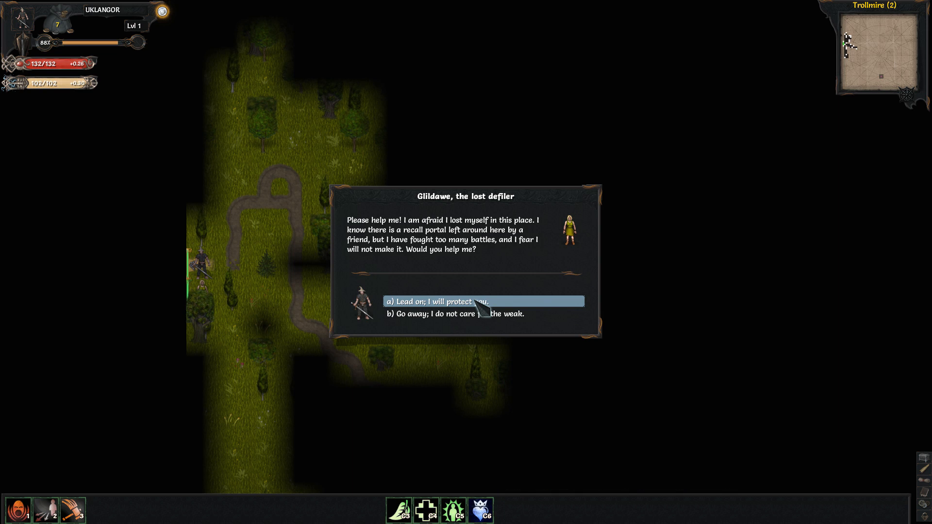
Choose 'a) Lead on; I will protect you.' to accept the defiler's escort.
left_click(484, 302)
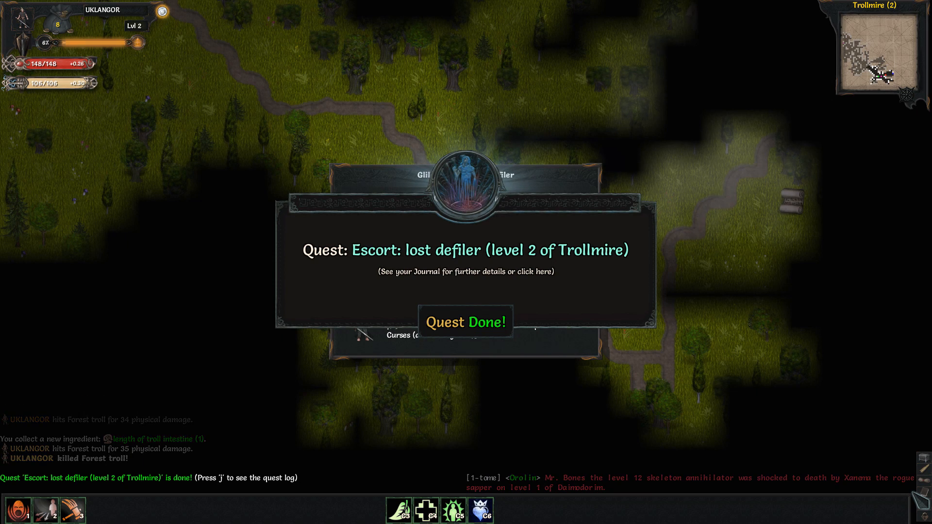
Dismiss the quest completion notice and take 'b) Improve Cunning by +5'.
left_click(467, 322)
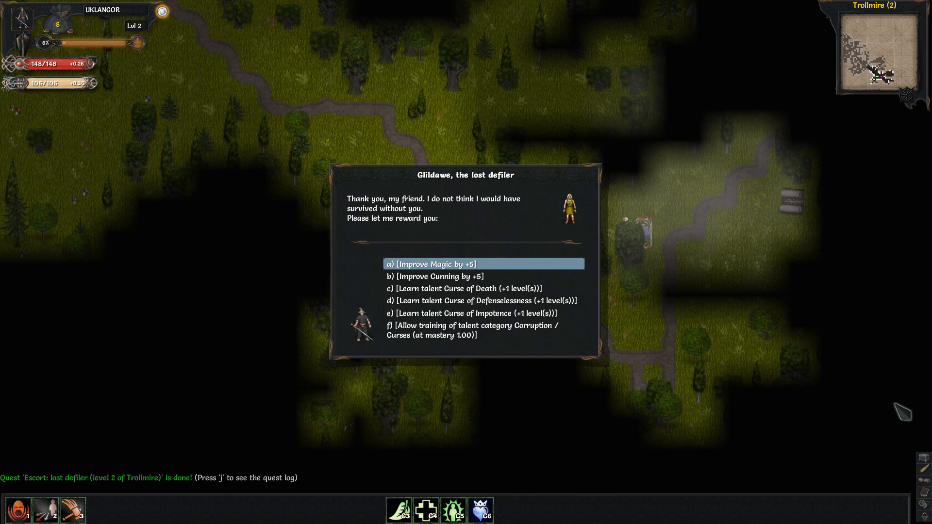
mouse_move(438, 268)
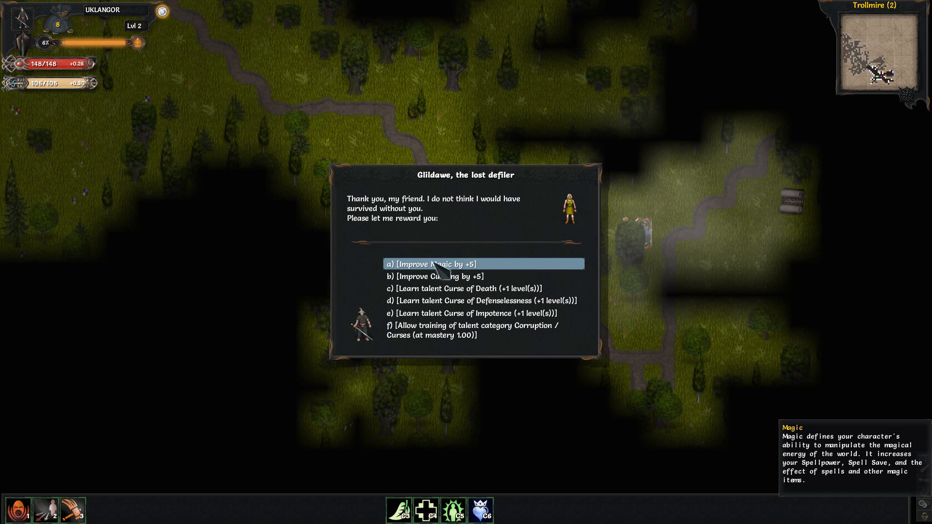
mouse_move(508, 298)
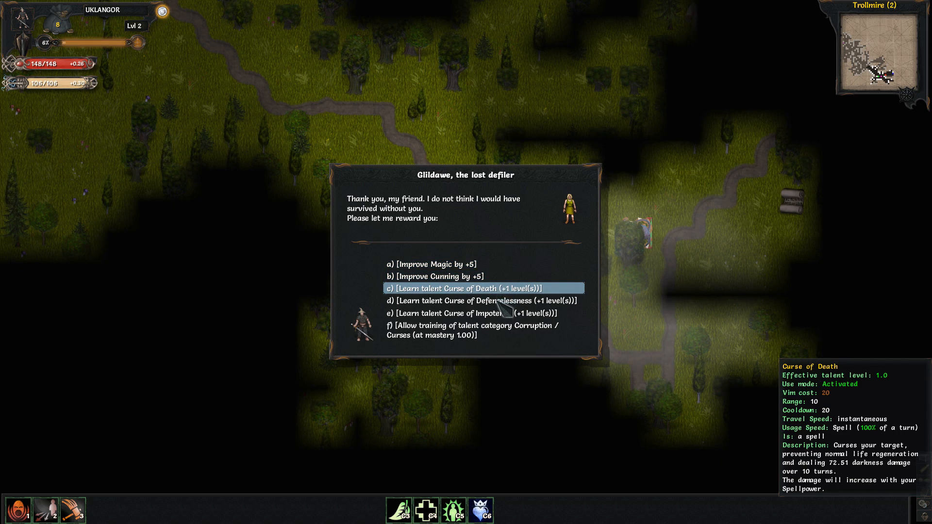
mouse_move(503, 308)
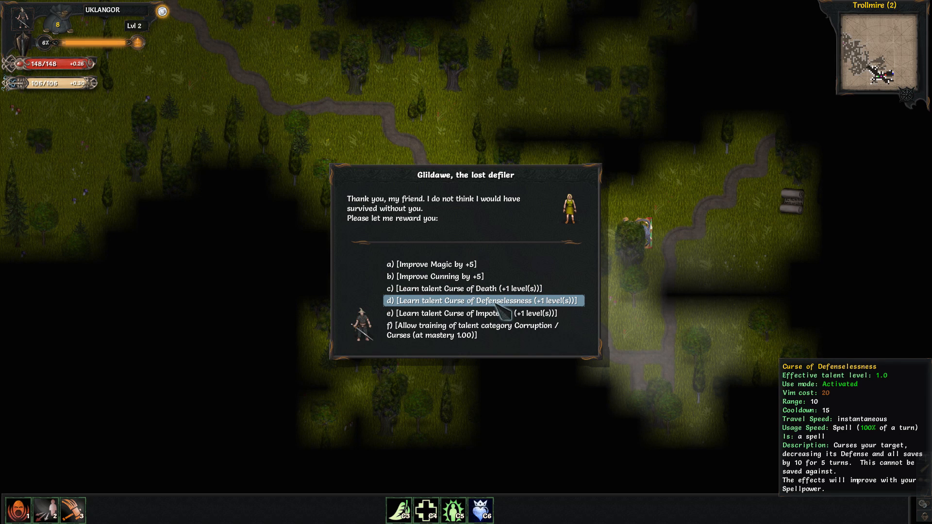
mouse_move(504, 318)
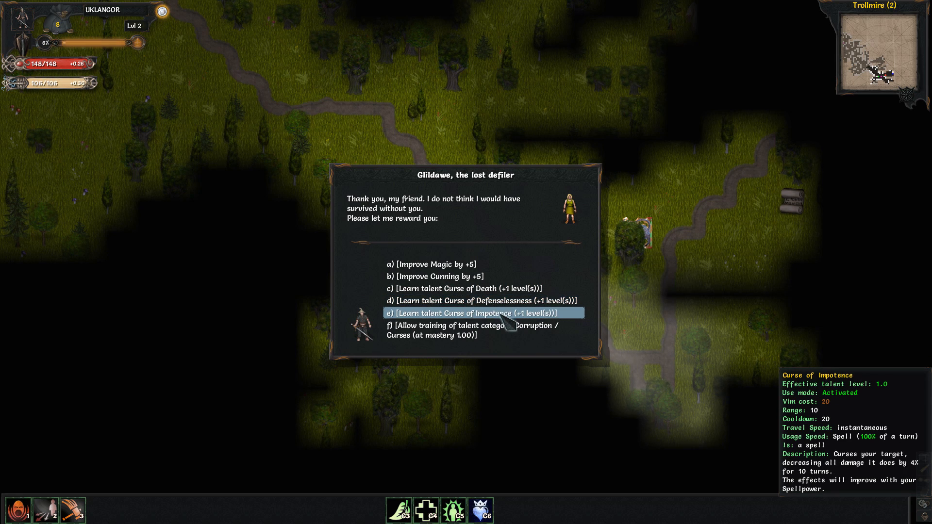
mouse_move(502, 330)
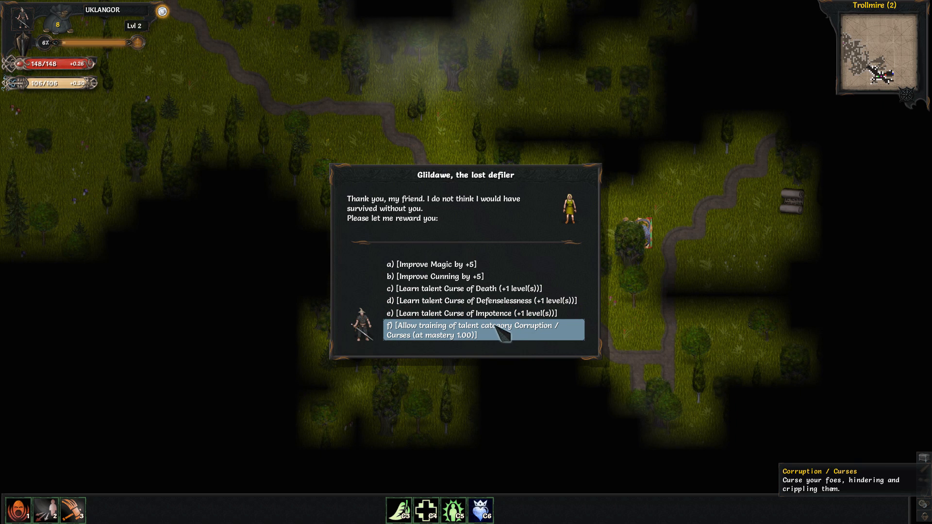
mouse_move(456, 283)
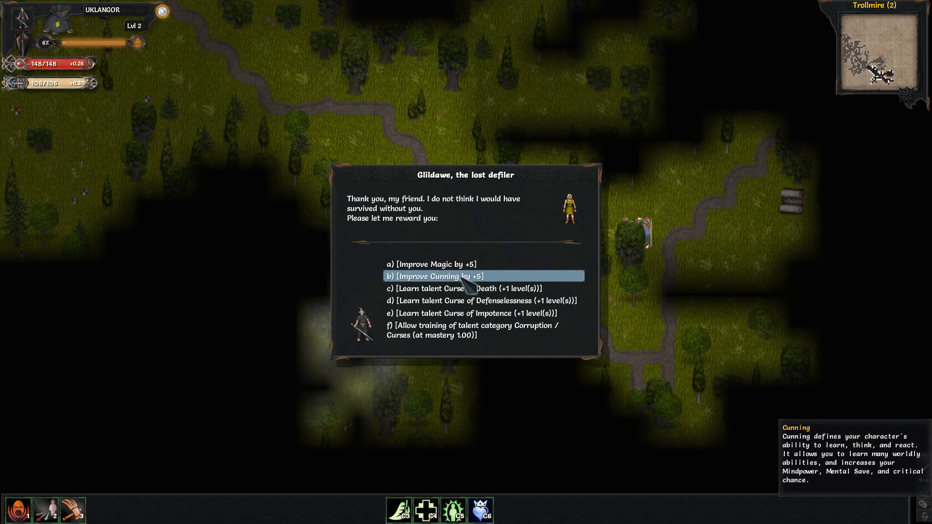
left_click(485, 277)
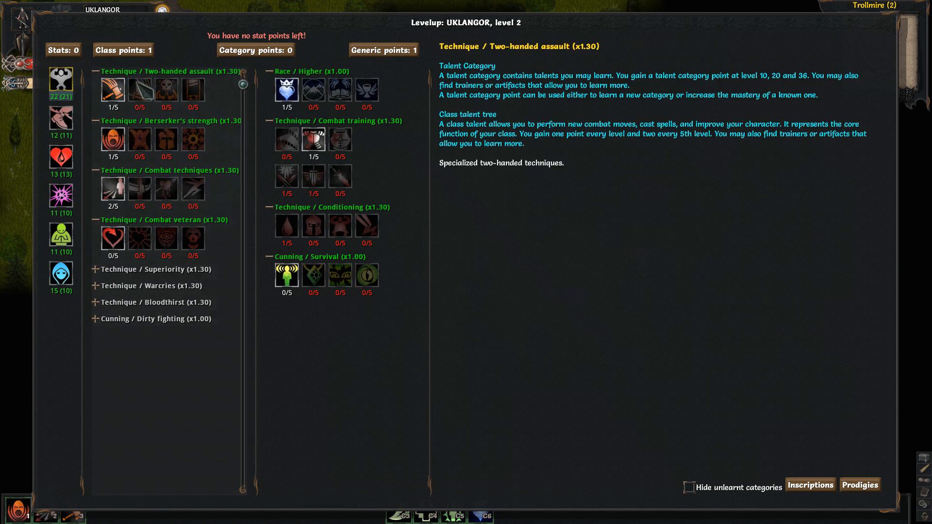
Spend the generic point on Heavy Armour Training, raising it to level 2.
left_click(313, 140)
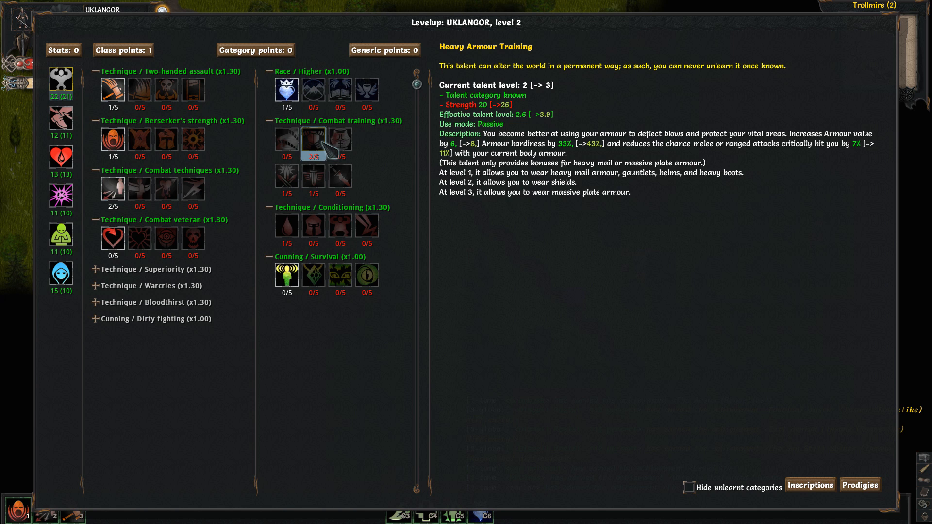
left_click(112, 189)
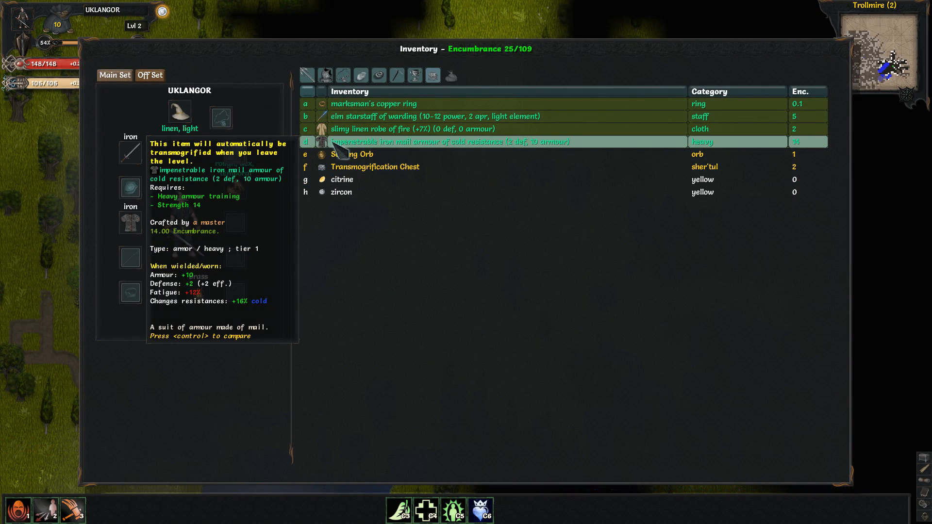
mouse_move(351, 154)
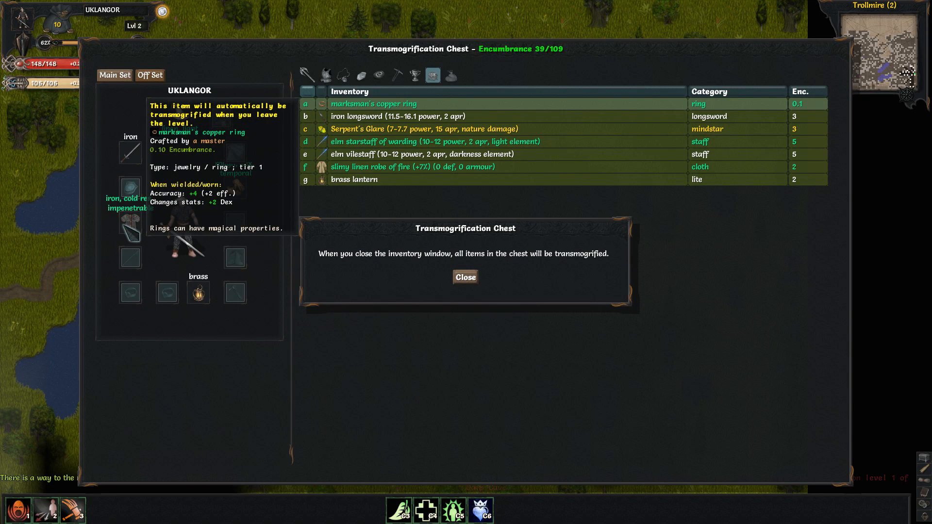
Close the Transmogrification Chest notice about items being transmogrified.
left_click(466, 278)
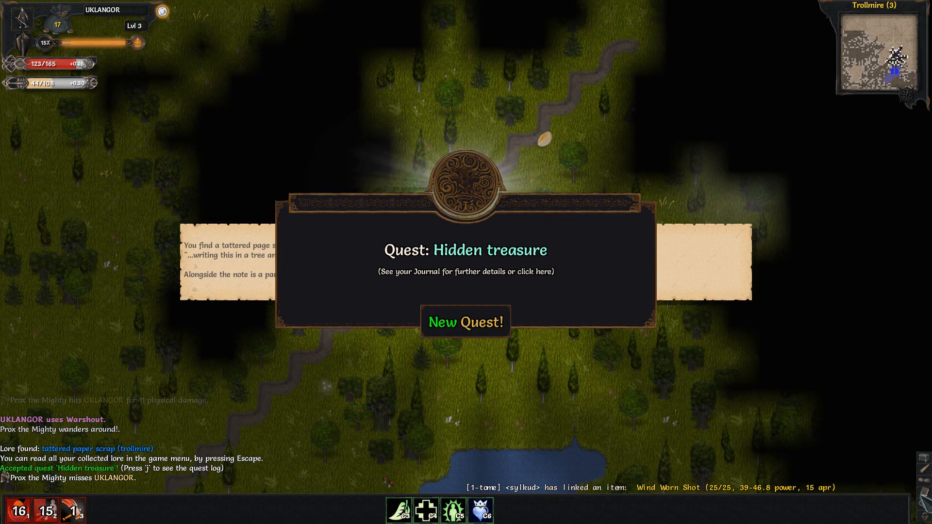
View the 'Quest: Hidden treasure' details pointing east, then close them.
left_click(544, 272)
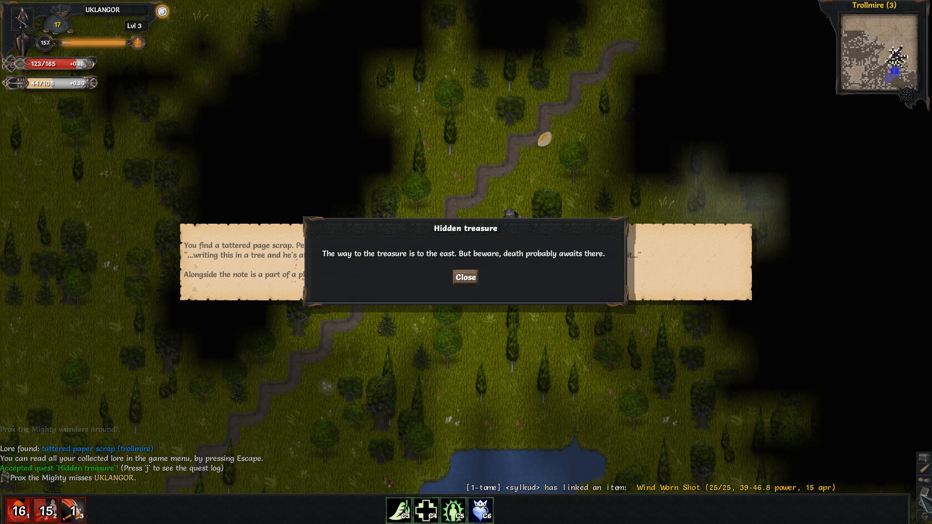
left_click(465, 277)
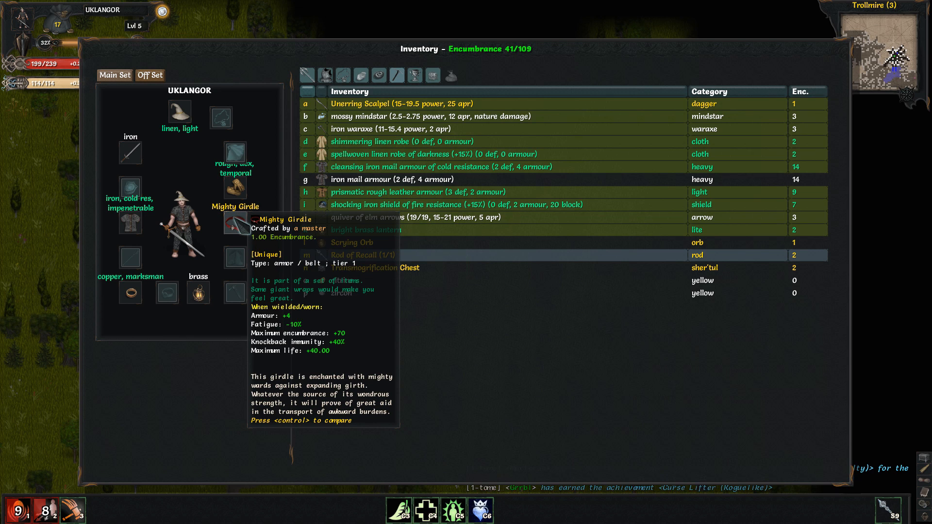
mouse_move(402, 199)
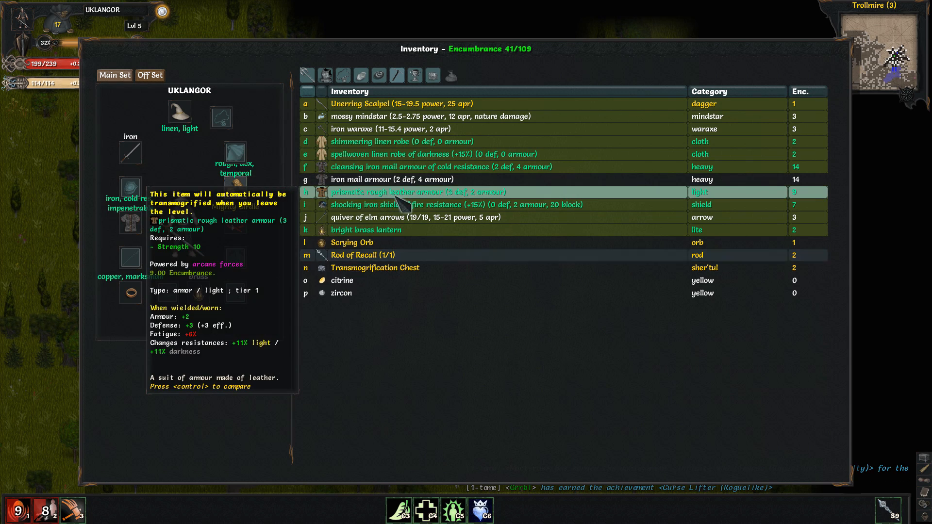
mouse_move(366, 229)
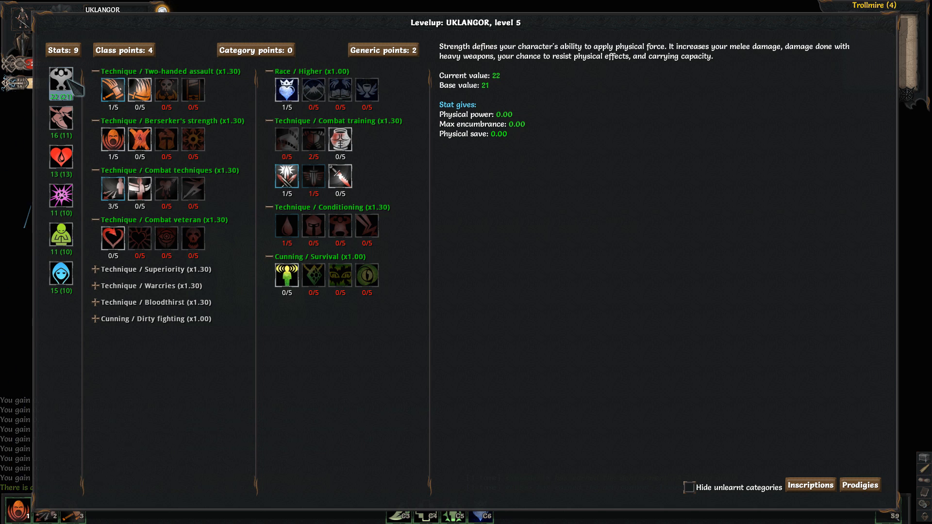
mouse_move(340, 143)
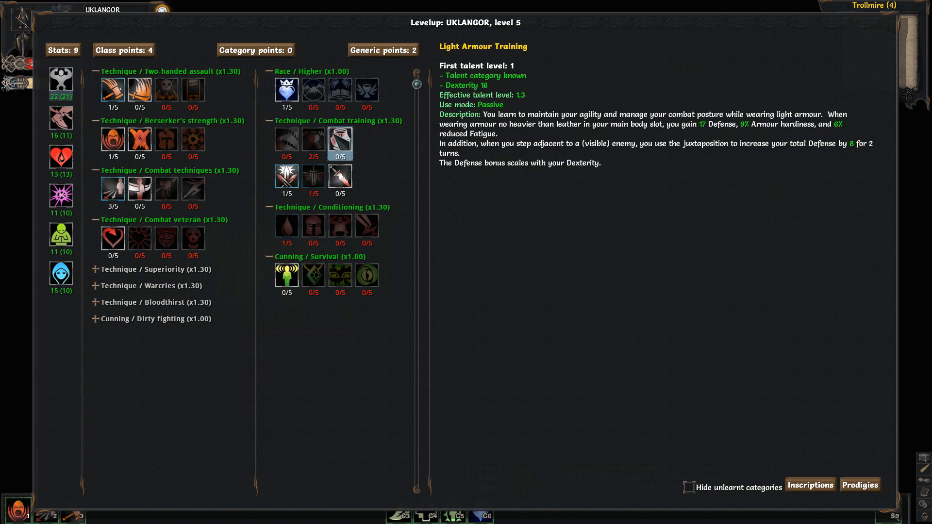
Raise Strength and spend generic points, taking Heavy Armour Training to level 3.
left_click(113, 91)
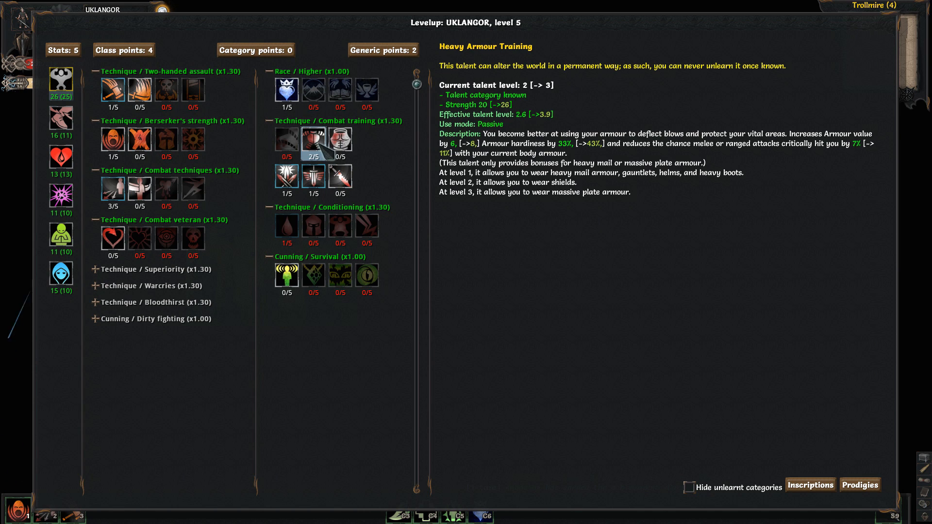
left_click(313, 180)
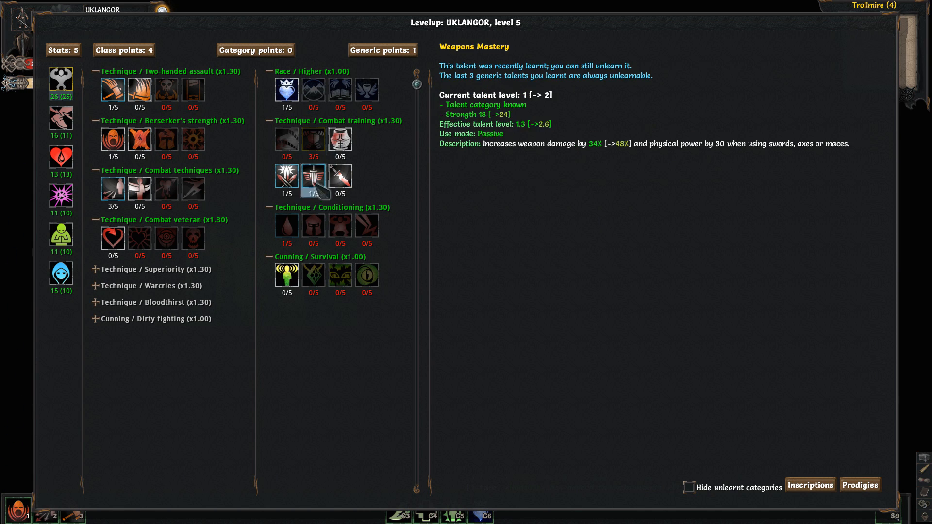
left_click(287, 181)
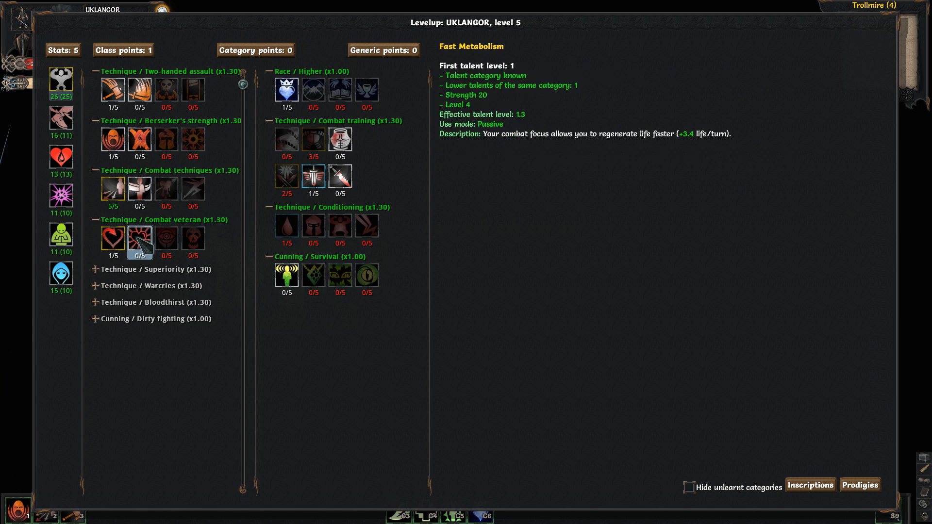
Learn Fast Metabolism and Vitality, and add a stat point to Constitution.
left_click(139, 239)
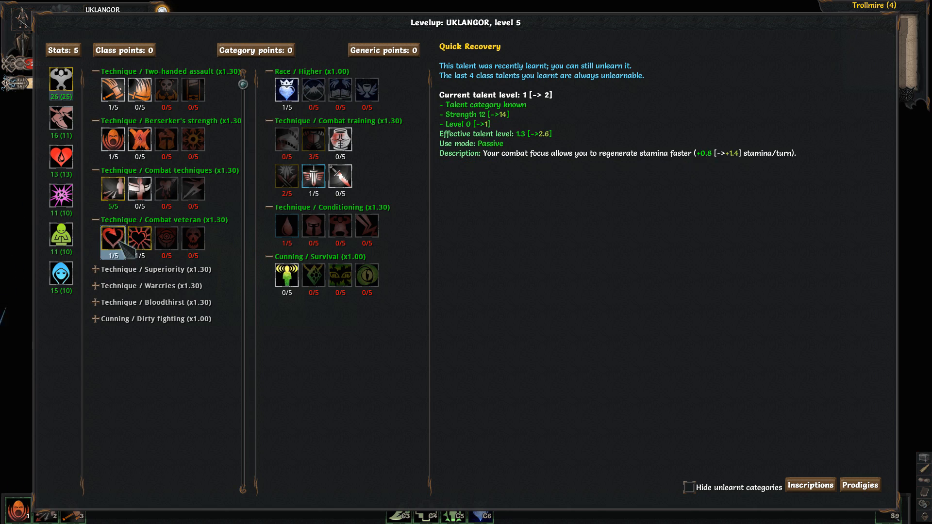
mouse_move(127, 251)
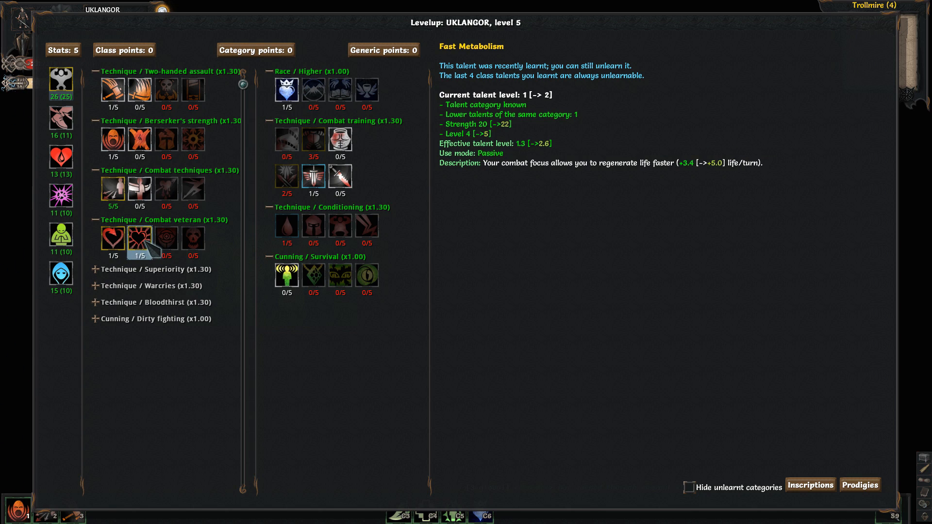
mouse_move(156, 245)
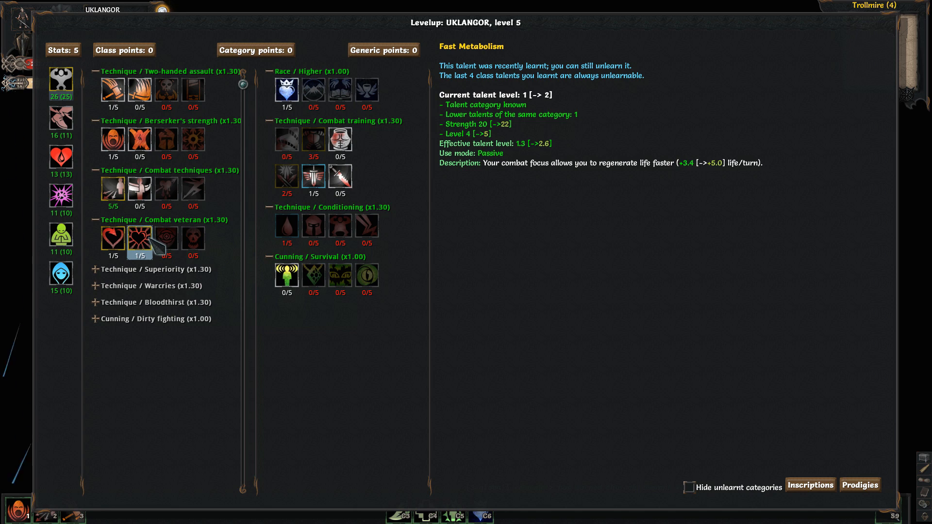
mouse_move(166, 241)
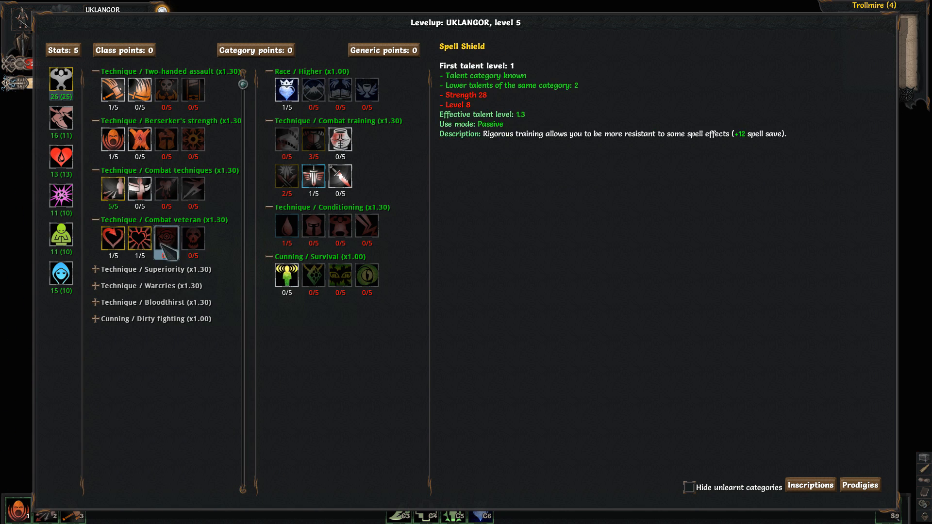
left_click(286, 228)
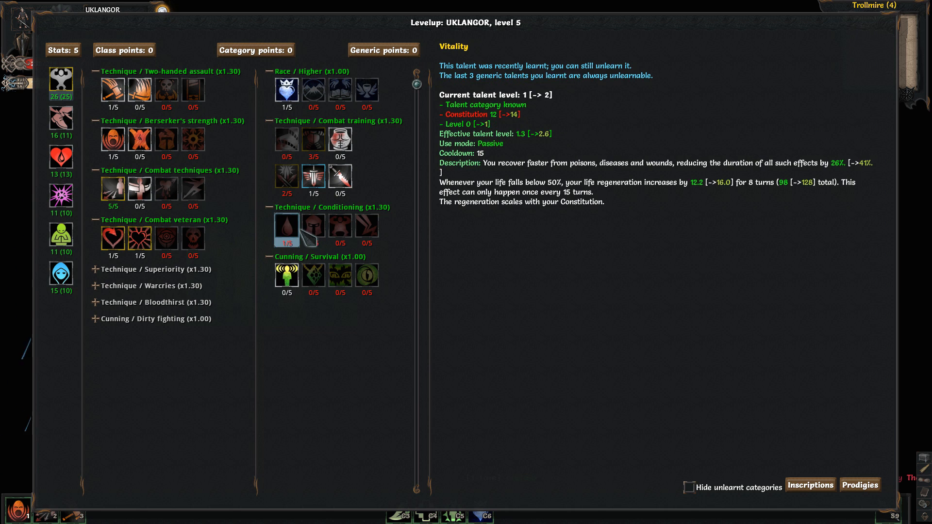
mouse_move(288, 229)
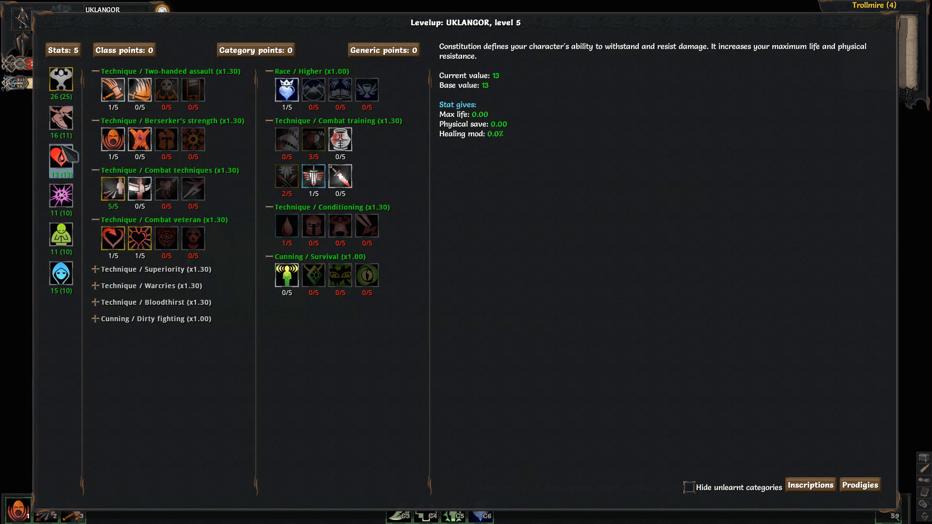
left_click(63, 118)
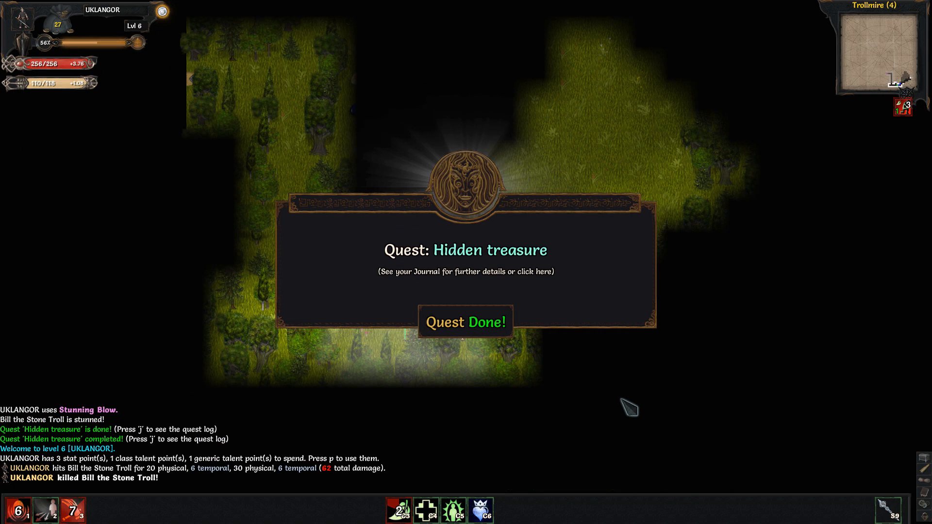
Dismiss the quest completion notice and acknowledge the transmogrification notice.
left_click(466, 322)
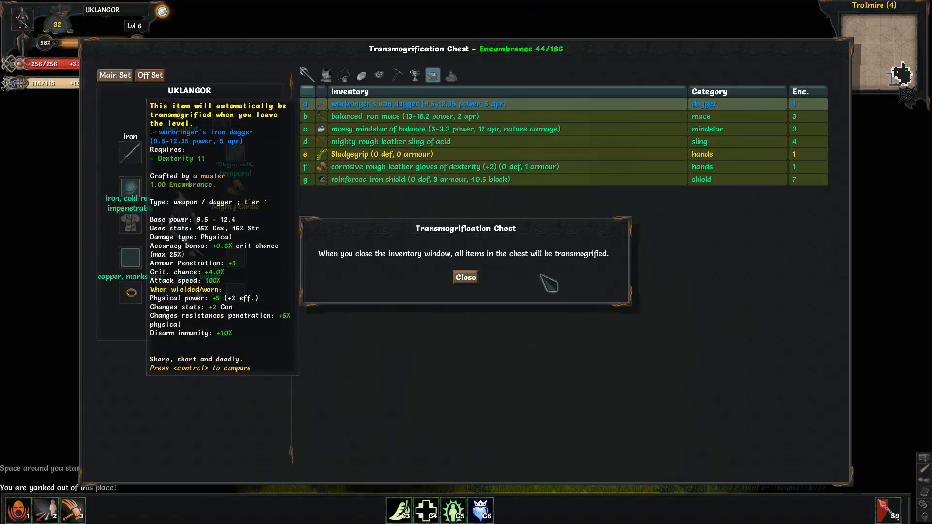
left_click(466, 277)
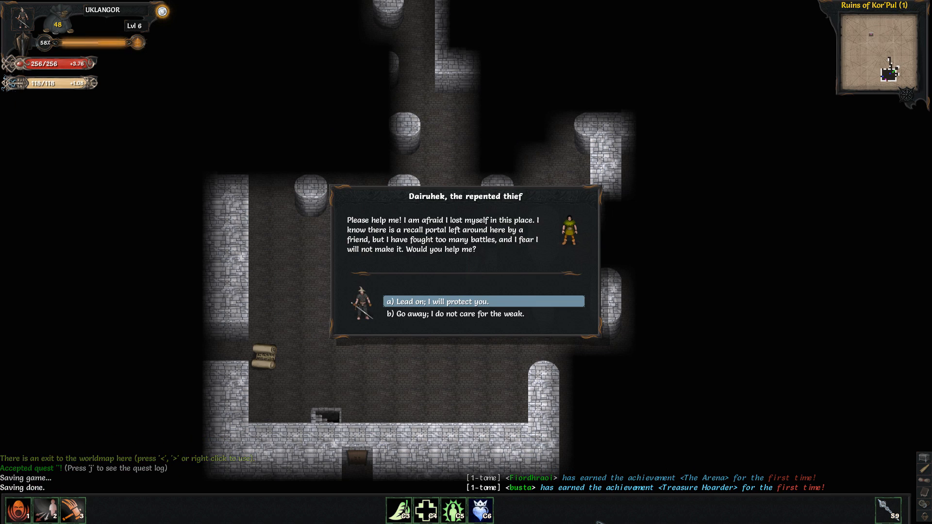
mouse_move(423, 319)
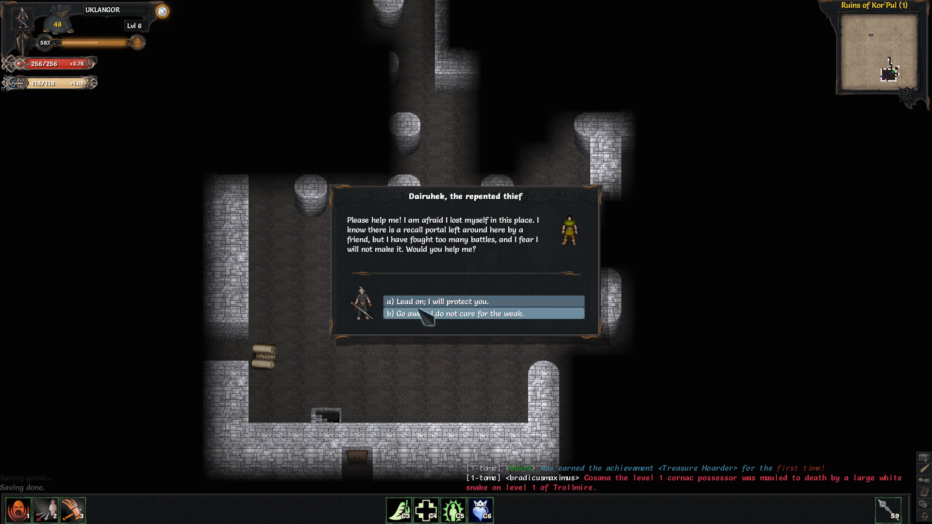
Choose 'a) Lead on; I will protect you.' to escort Dairuhek.
left_click(427, 302)
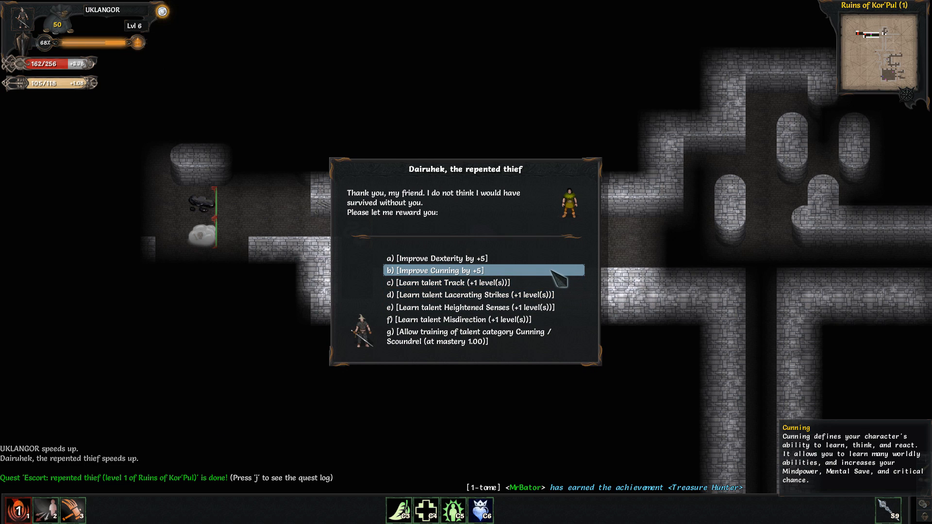
mouse_move(508, 315)
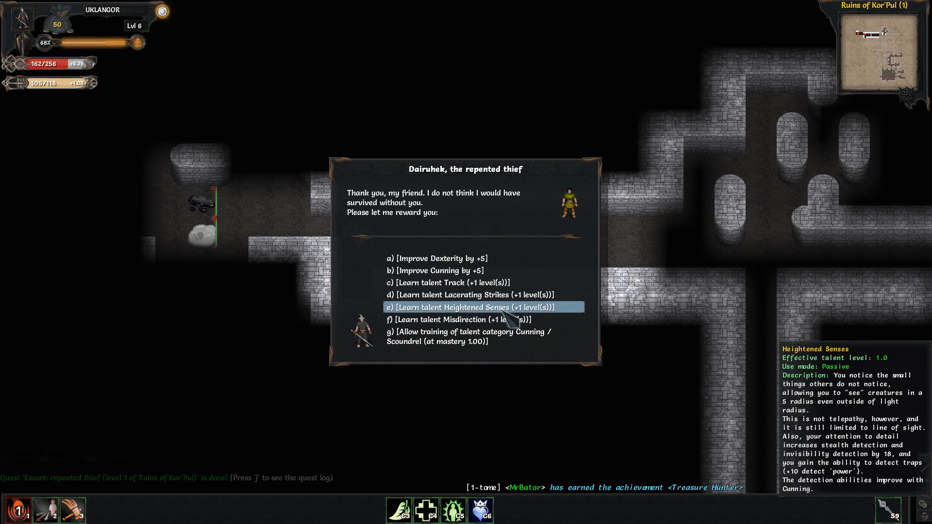
mouse_move(503, 298)
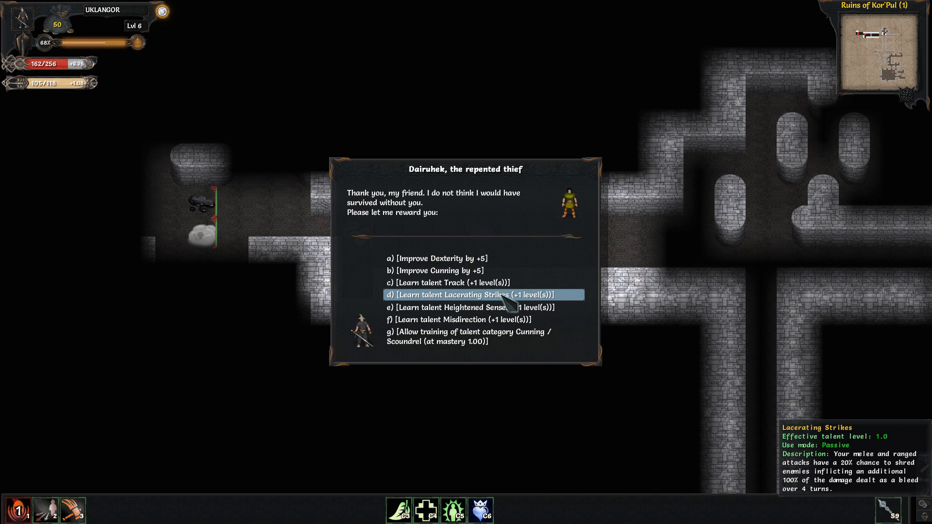
Pick 'd) Learn talent Lacerating Strikes' as the escort reward.
left_click(479, 295)
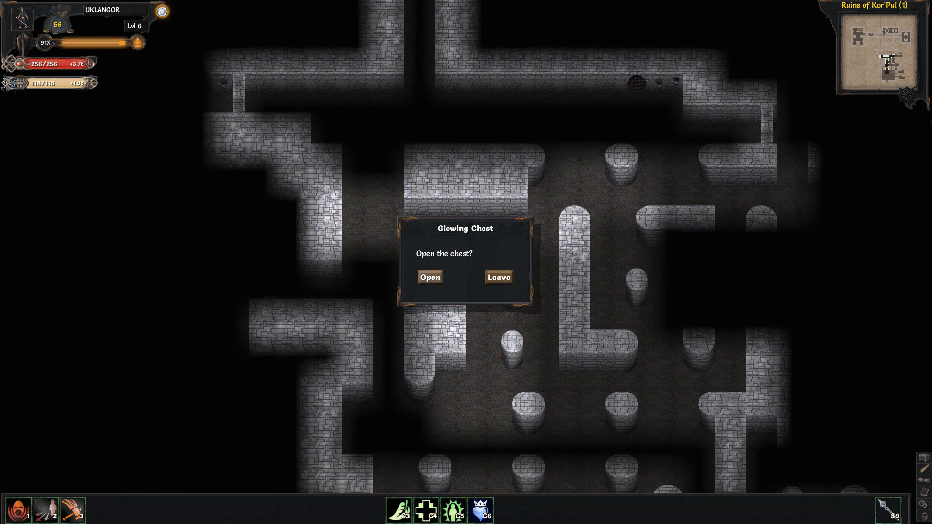
Choose Open on the Glowing Chest prompt.
left_click(430, 277)
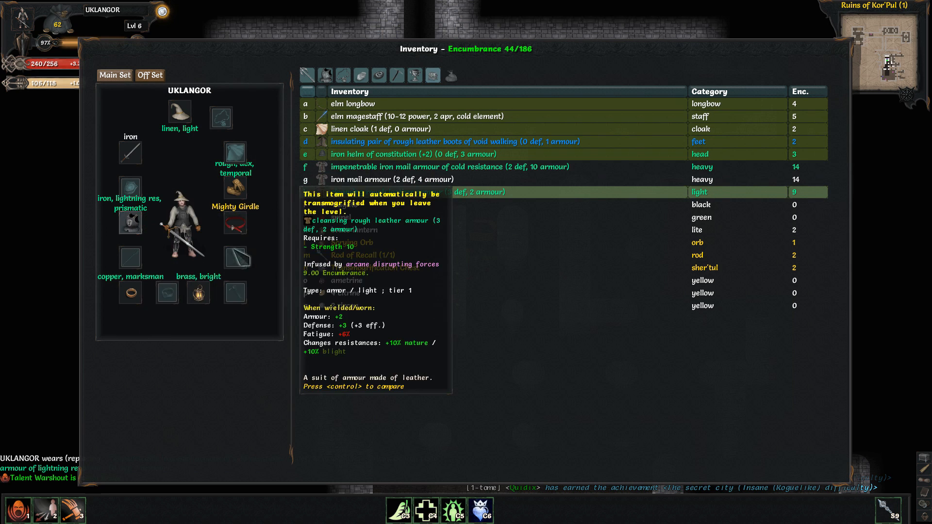
mouse_move(373, 179)
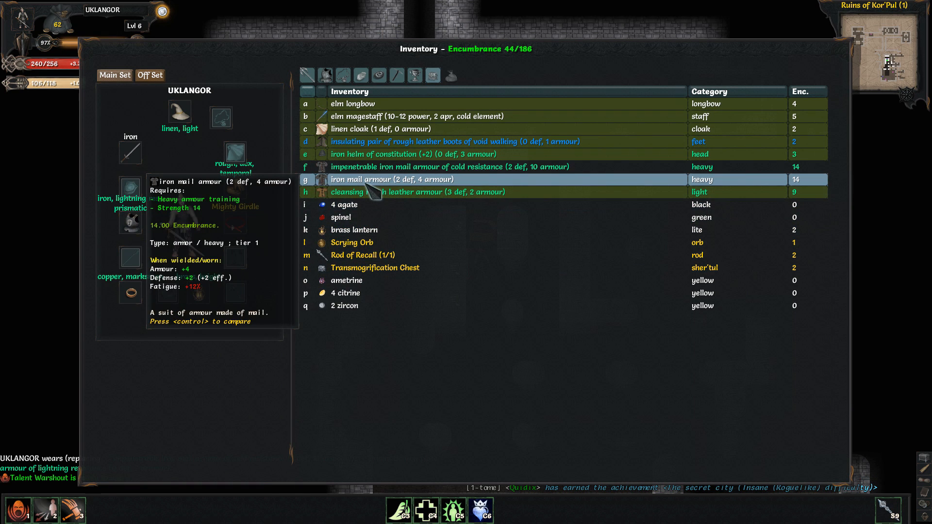